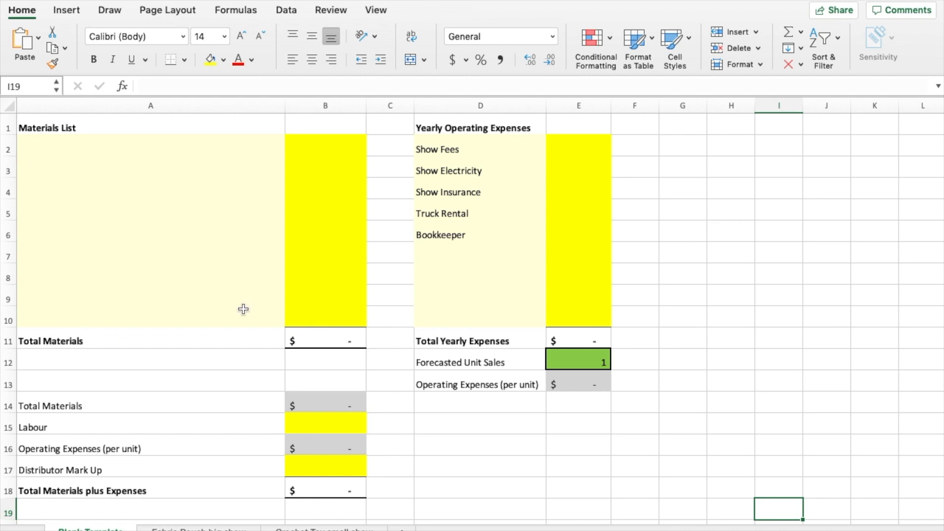
pyautogui.moveTo(275, 191)
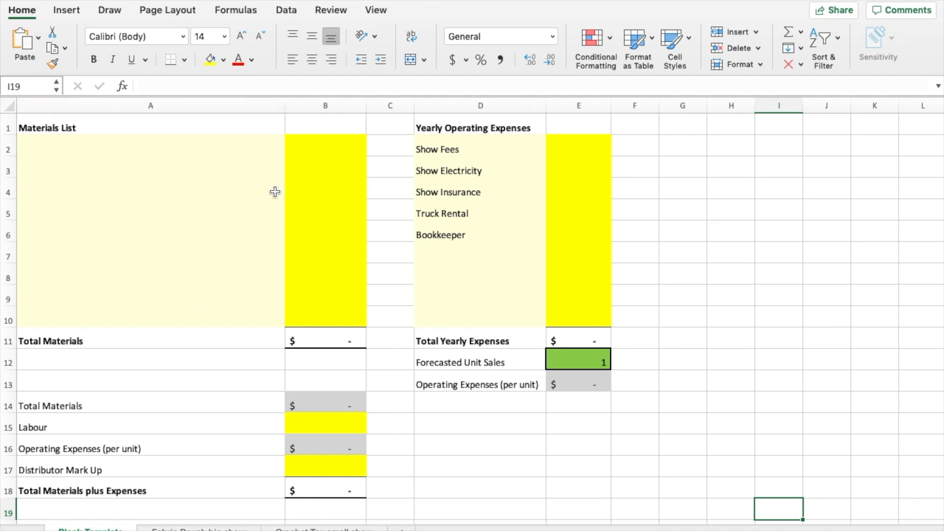
pyautogui.moveTo(464, 308)
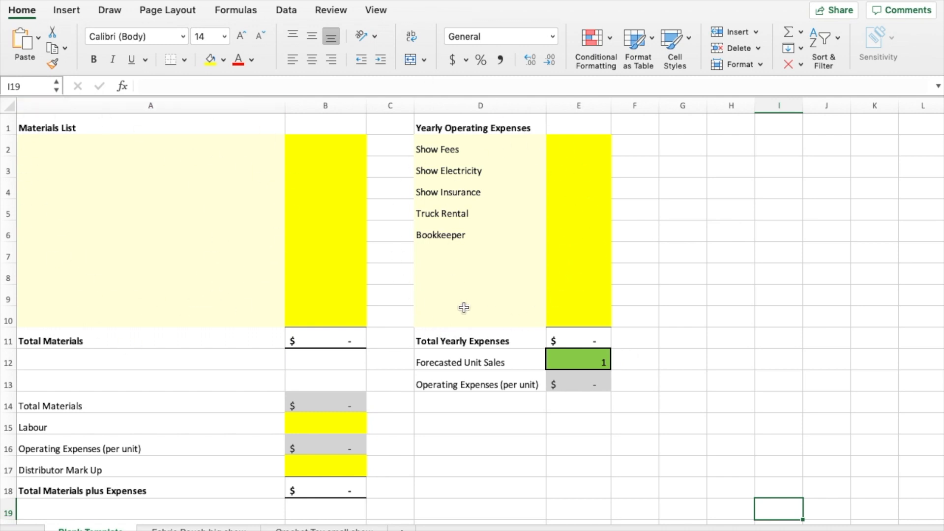
pyautogui.moveTo(307, 422)
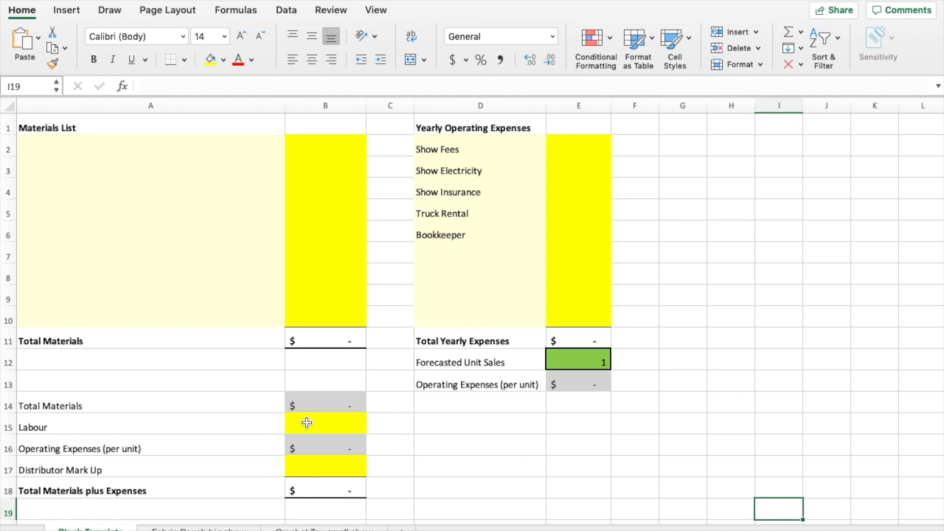
pyautogui.moveTo(250, 443)
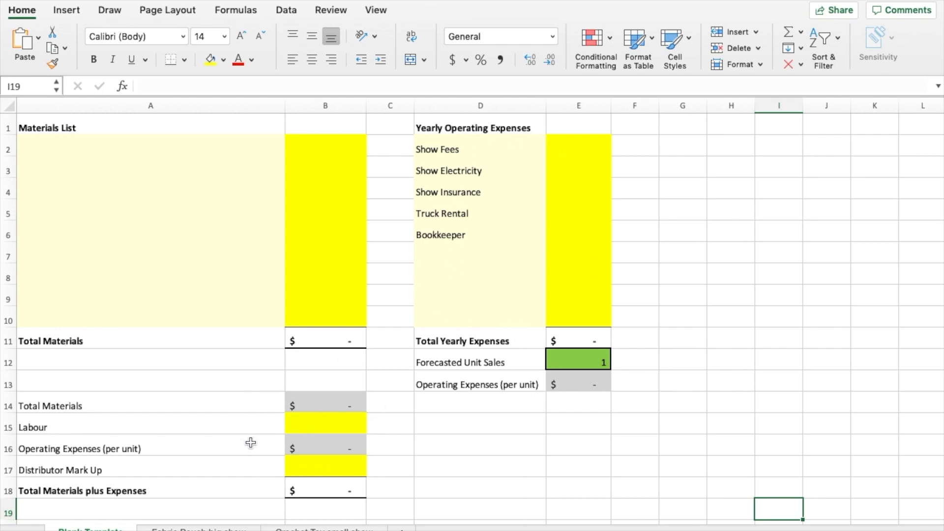
pyautogui.moveTo(255, 452)
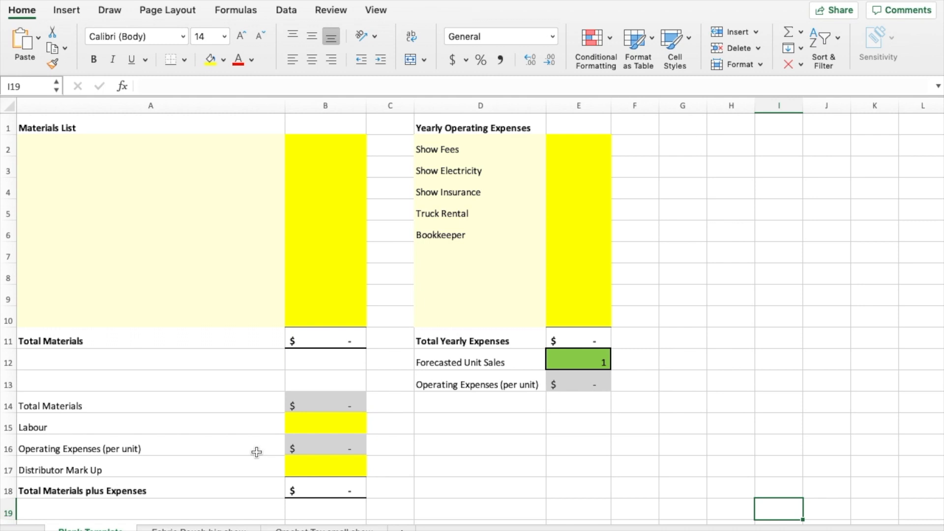
pyautogui.moveTo(512, 190)
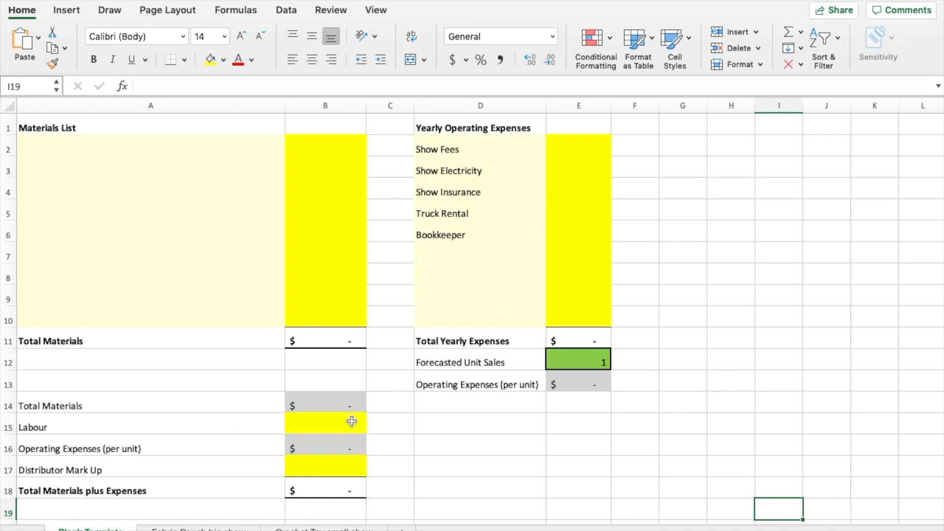
pyautogui.moveTo(564, 364)
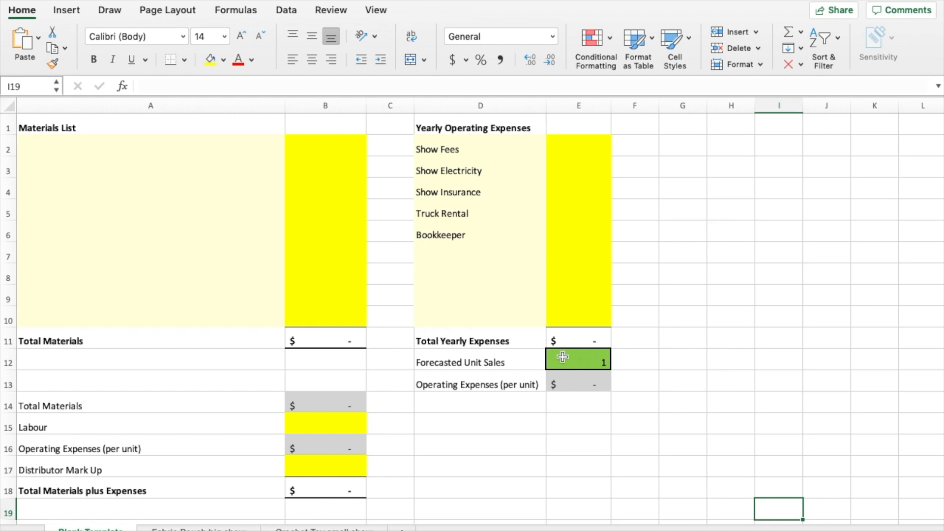
pyautogui.moveTo(415, 424)
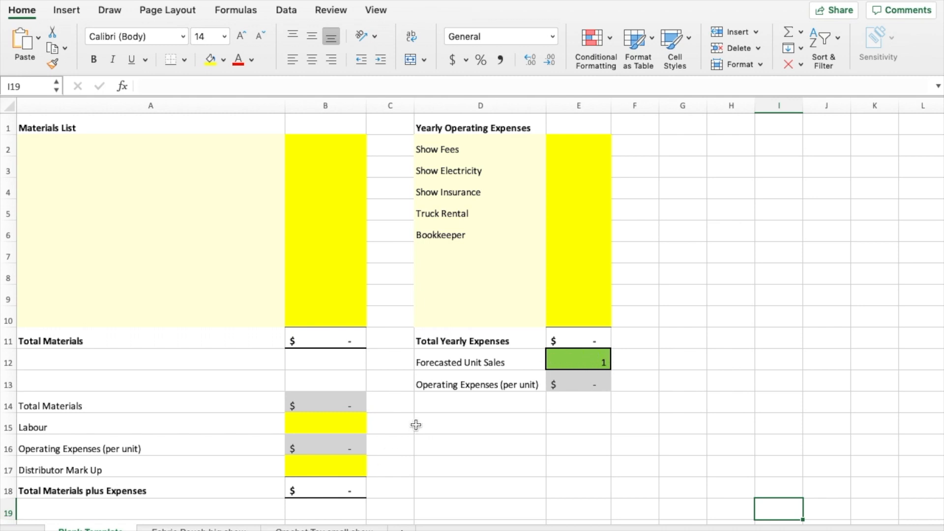
pyautogui.moveTo(392, 416)
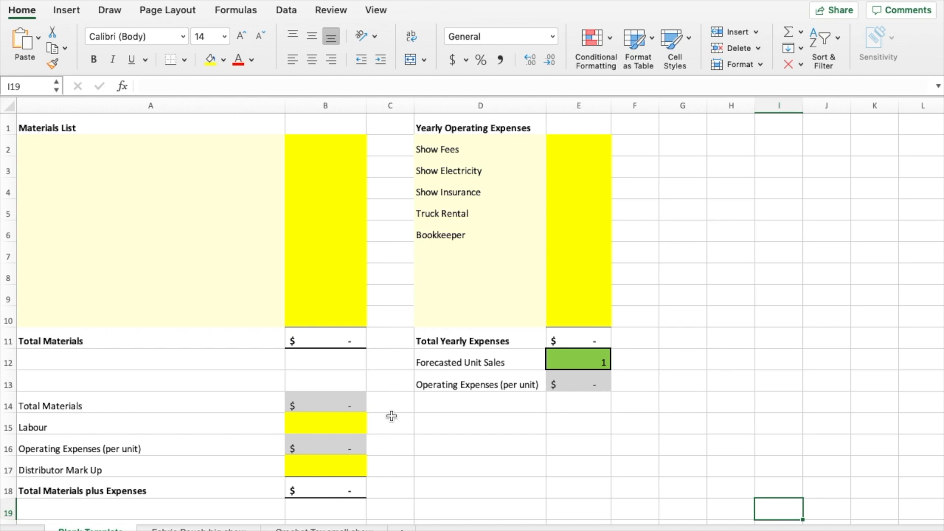
pyautogui.moveTo(478, 467)
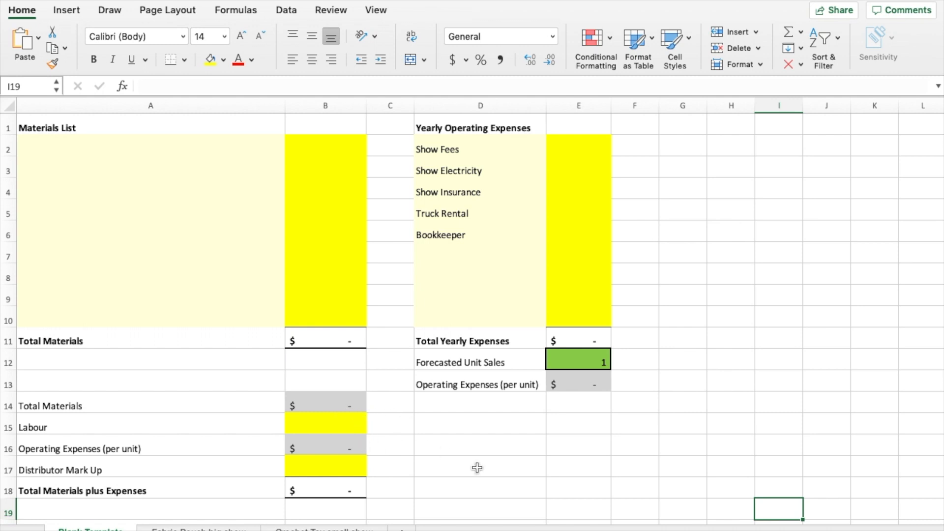
pyautogui.moveTo(464, 424)
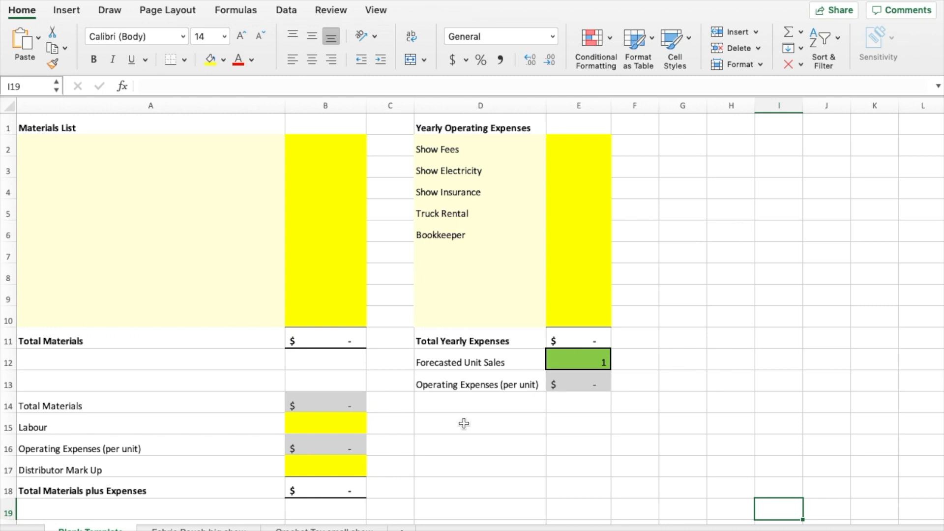
pyautogui.moveTo(308, 234)
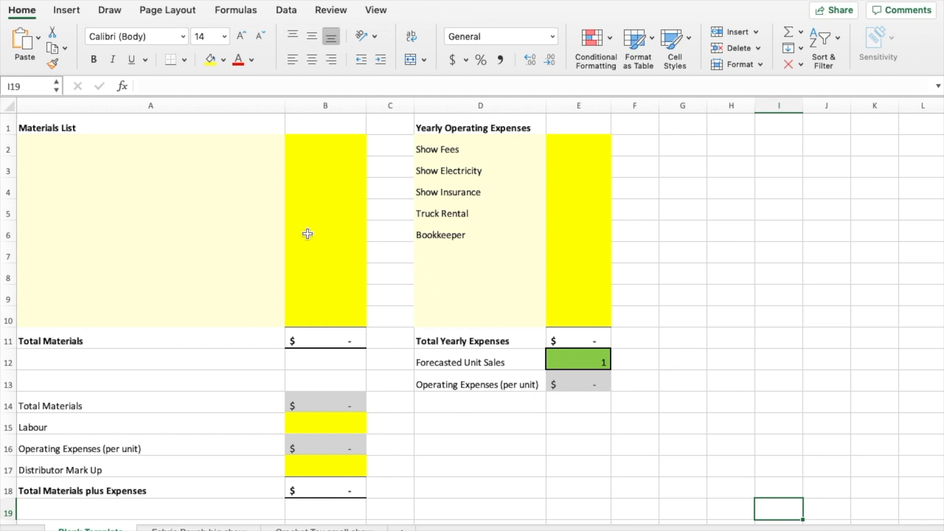
pyautogui.moveTo(224, 149)
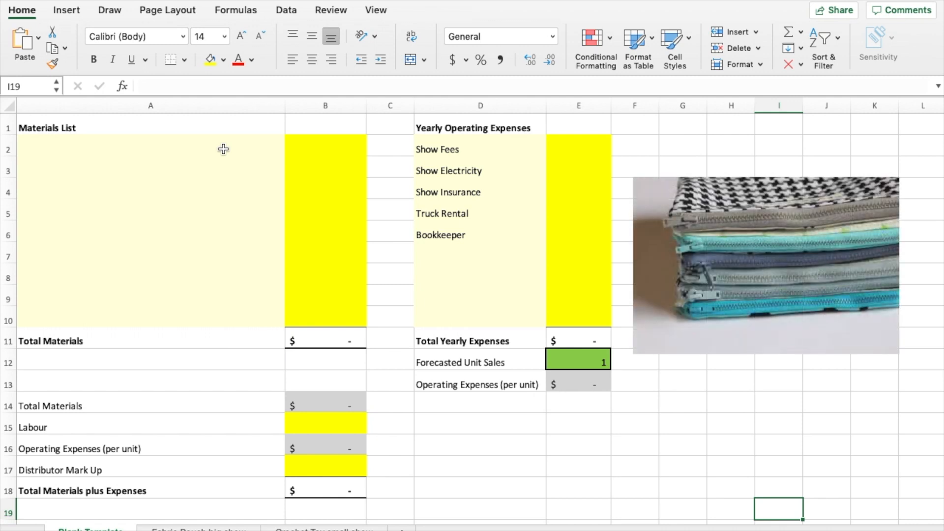
# Step: List Fabric, Bead, Label, Thead, Wash, Hang and Zipper with costs in A2:B8, totalling $16.00
pyautogui.write('F')
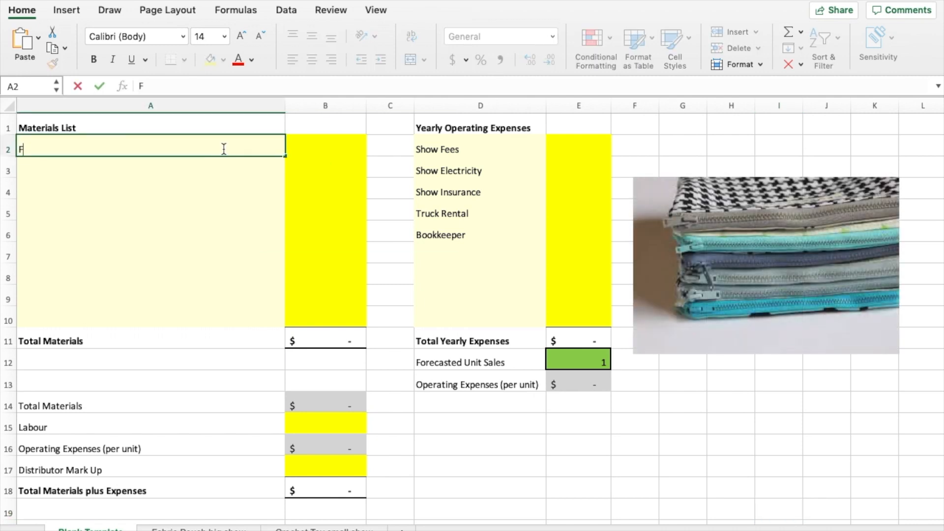
pyautogui.write('Fabric')
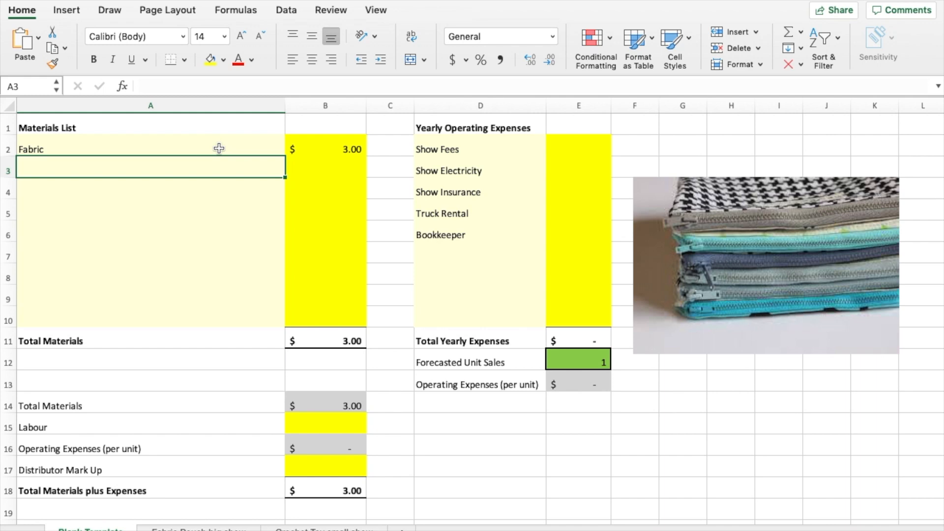
pyautogui.write('Bead')
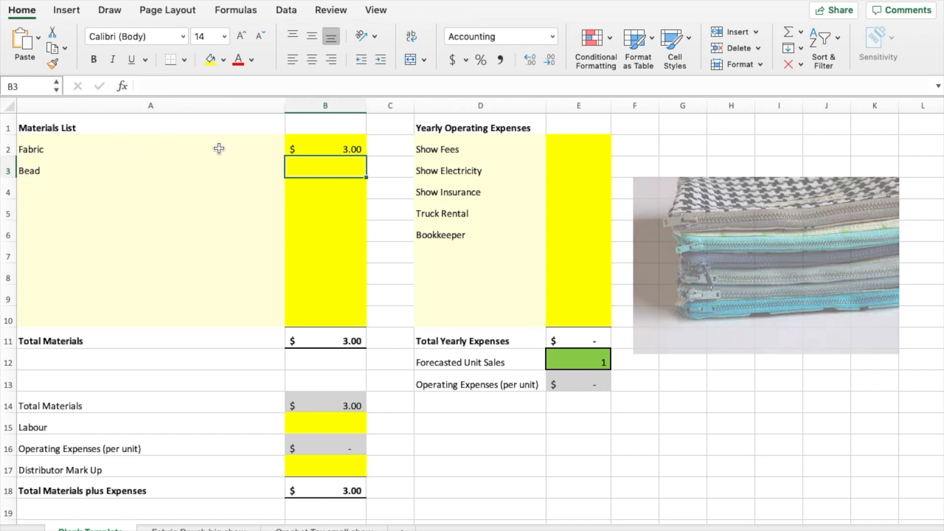
pyautogui.write('5.00')
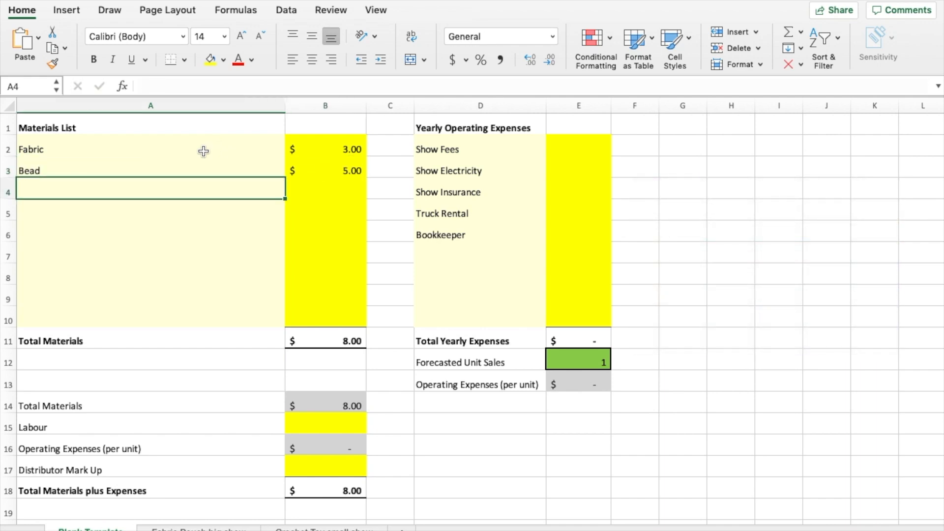
pyautogui.write('Label')
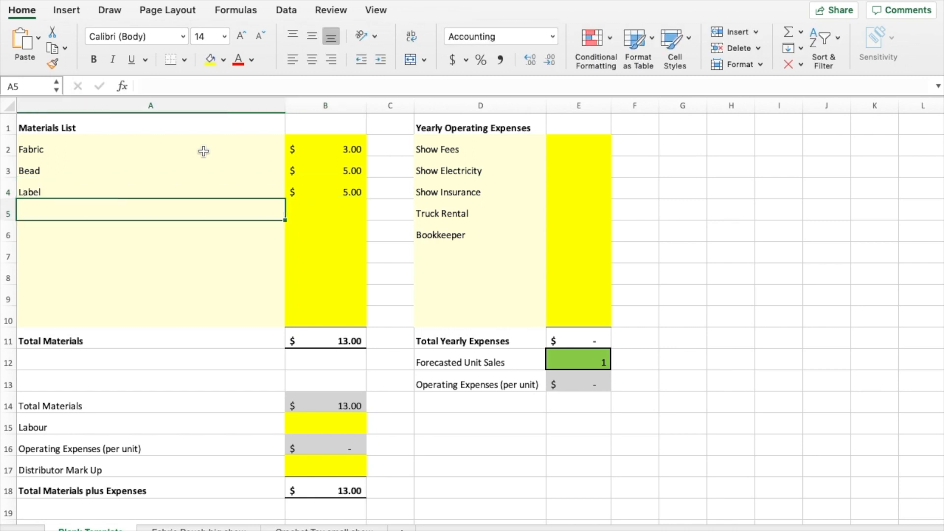
pyautogui.click(499, 36)
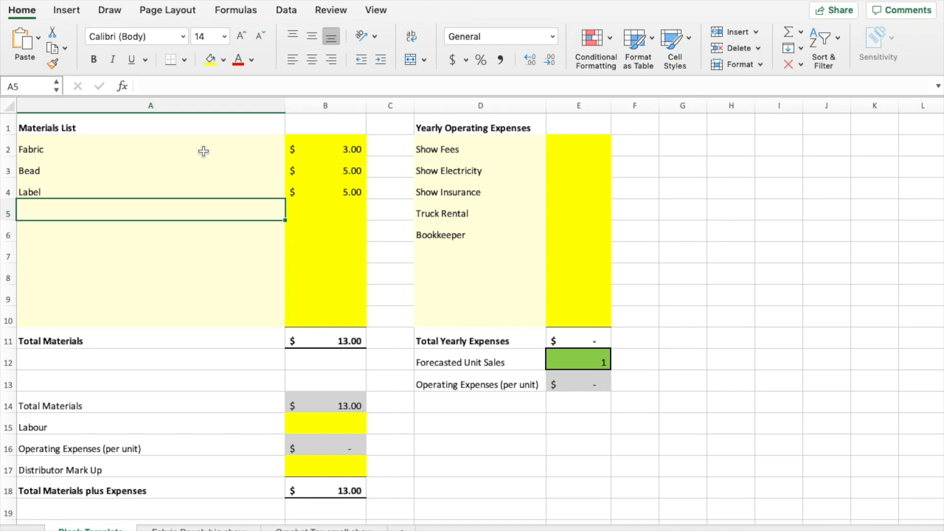
pyautogui.write('Thead')
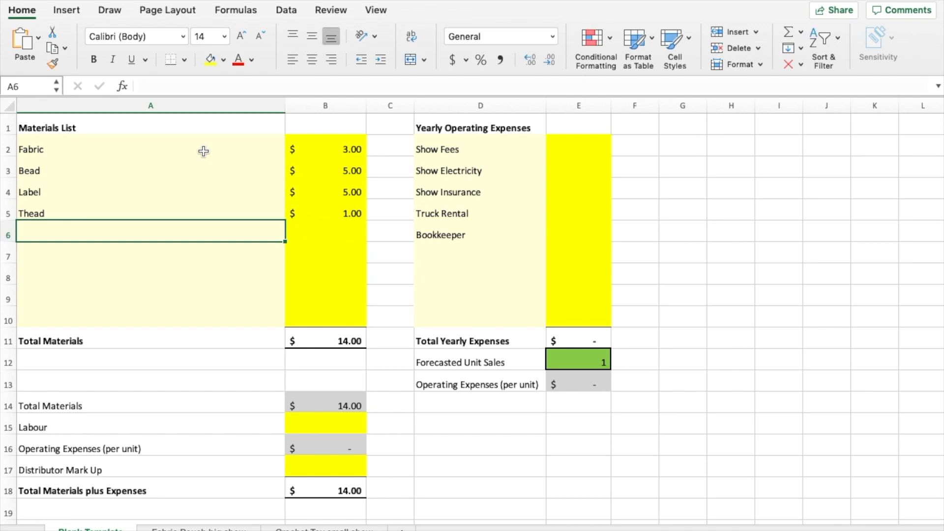
pyautogui.write('Wash')
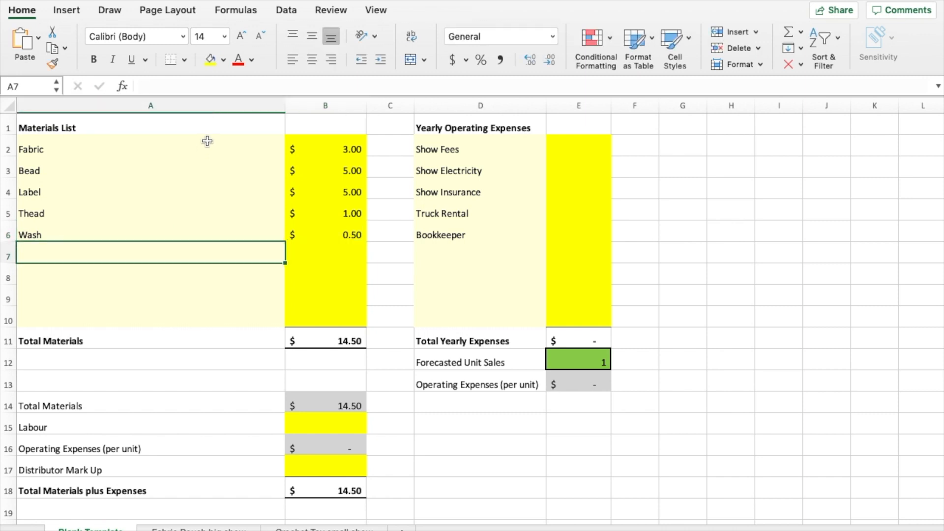
pyautogui.write('Hang')
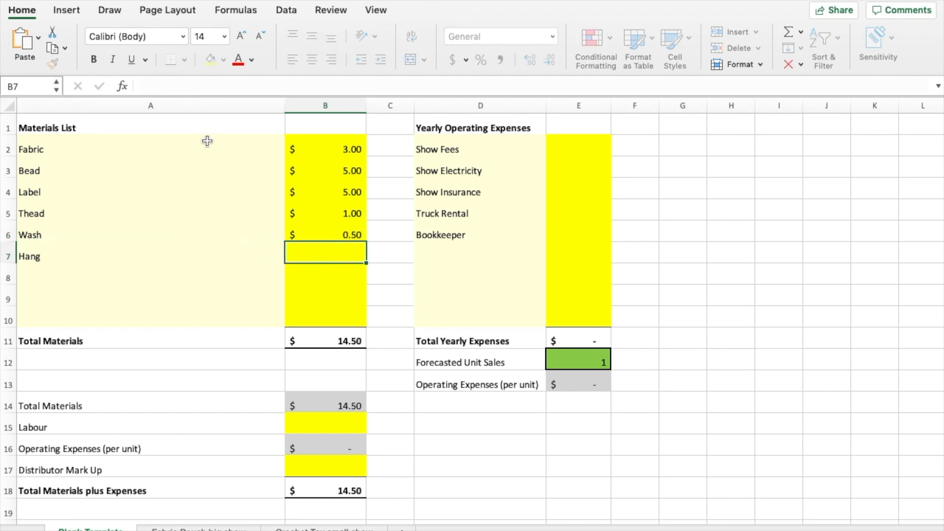
pyautogui.write('0.50')
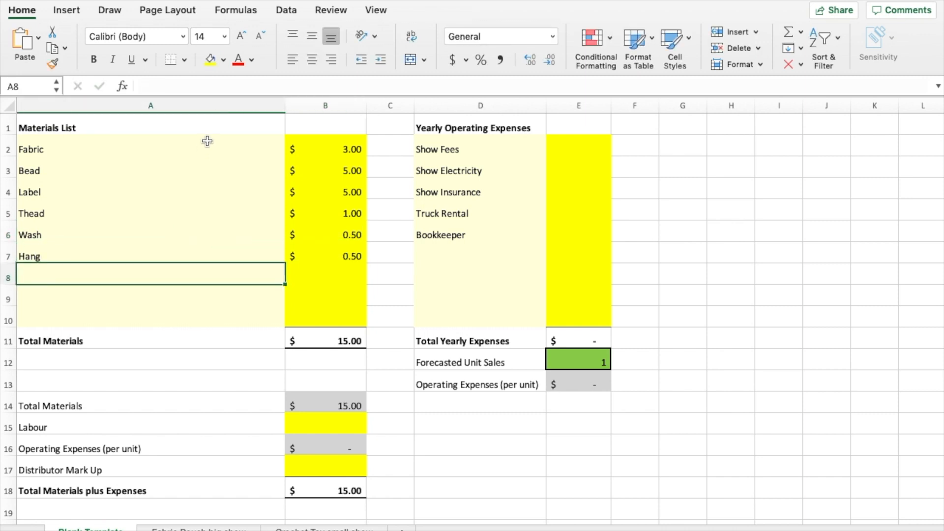
pyautogui.write('Zipper')
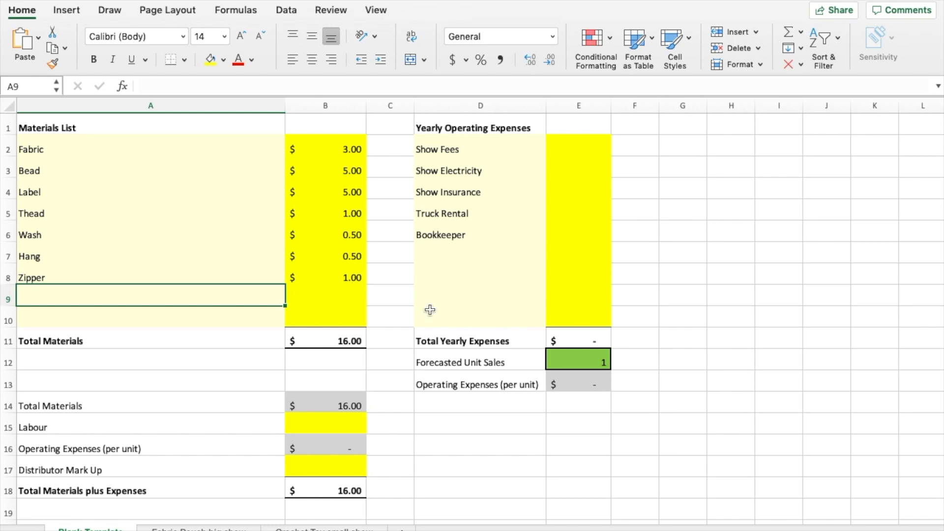
pyautogui.moveTo(380, 359)
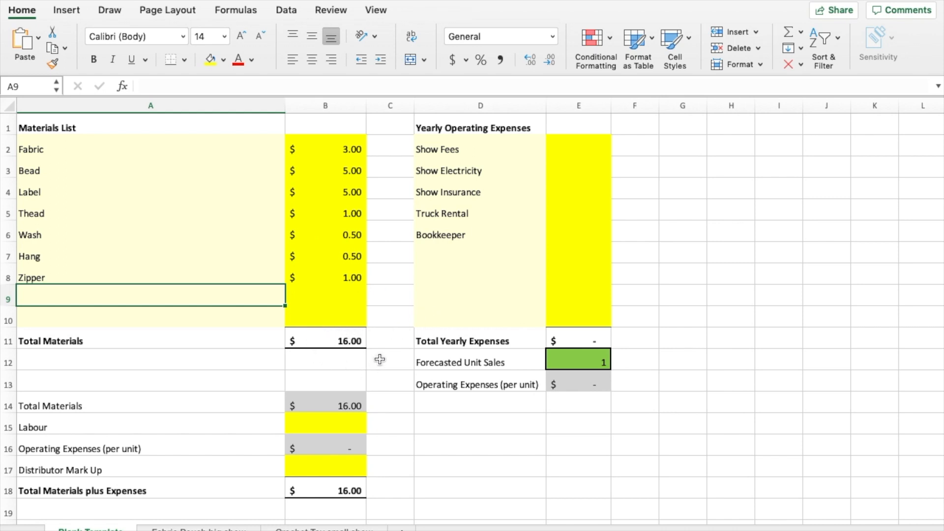
pyautogui.moveTo(293, 343)
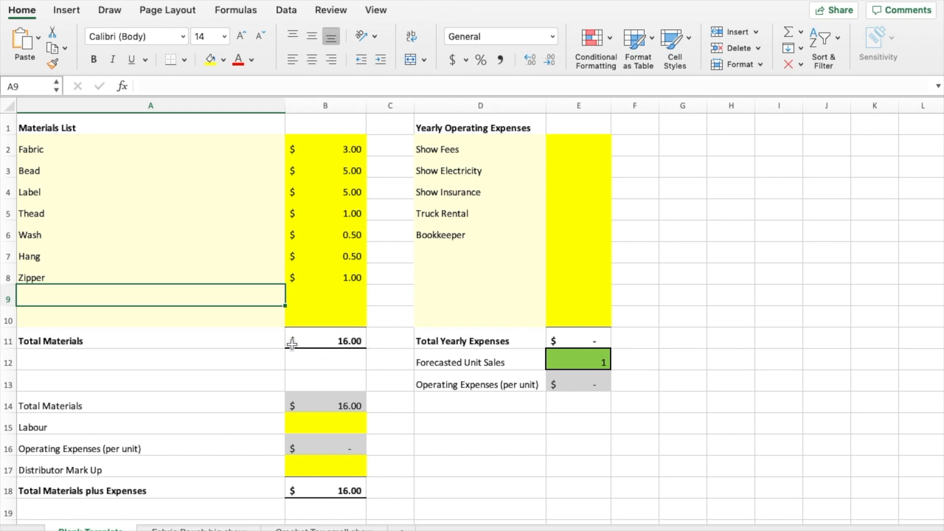
pyautogui.moveTo(567, 148)
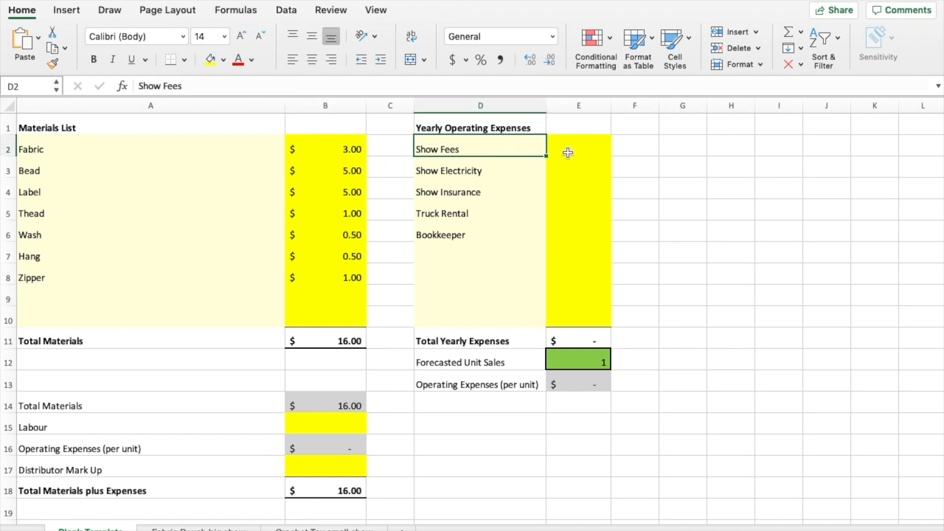
# Step: Enter $100 show fees and 15 forecasted unit sales, giving $6.67 per unit
pyautogui.click(578, 145)
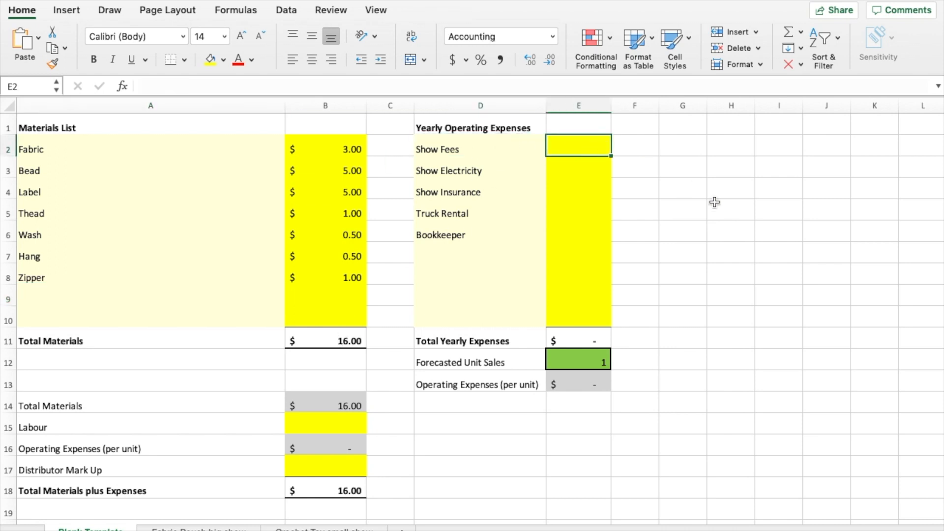
pyautogui.write('100.00')
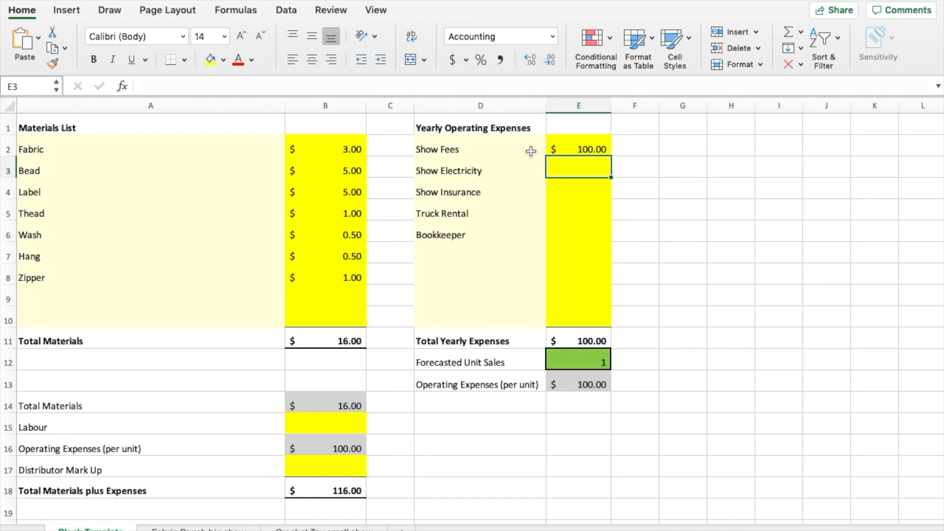
pyautogui.moveTo(607, 207)
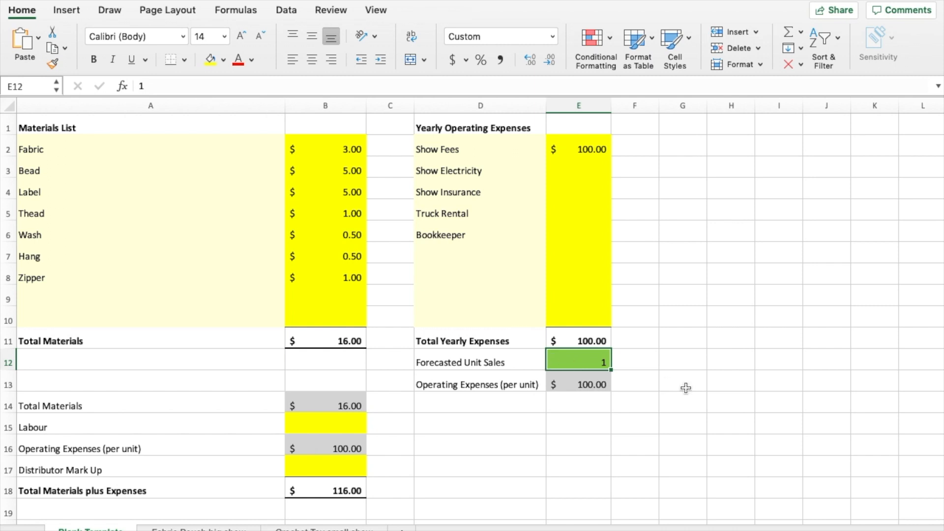
pyautogui.write('5')
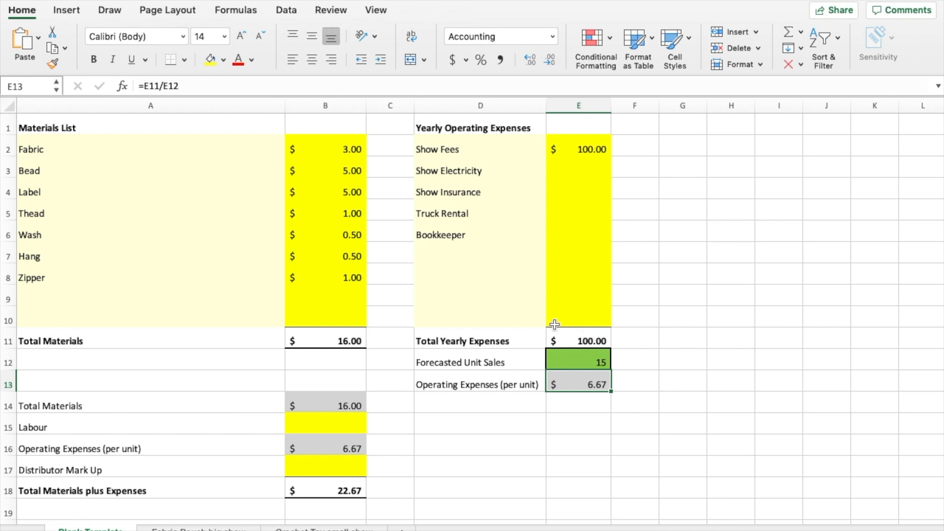
pyautogui.moveTo(591, 354)
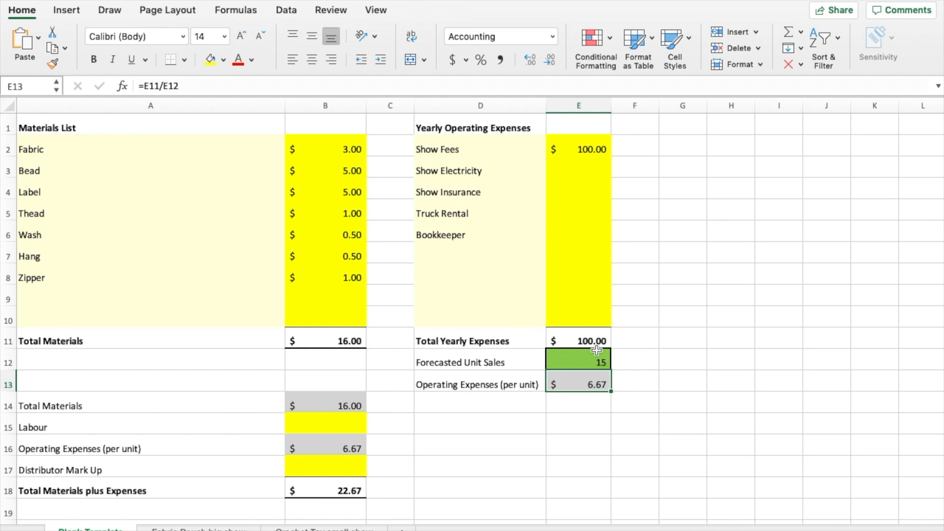
pyautogui.moveTo(612, 423)
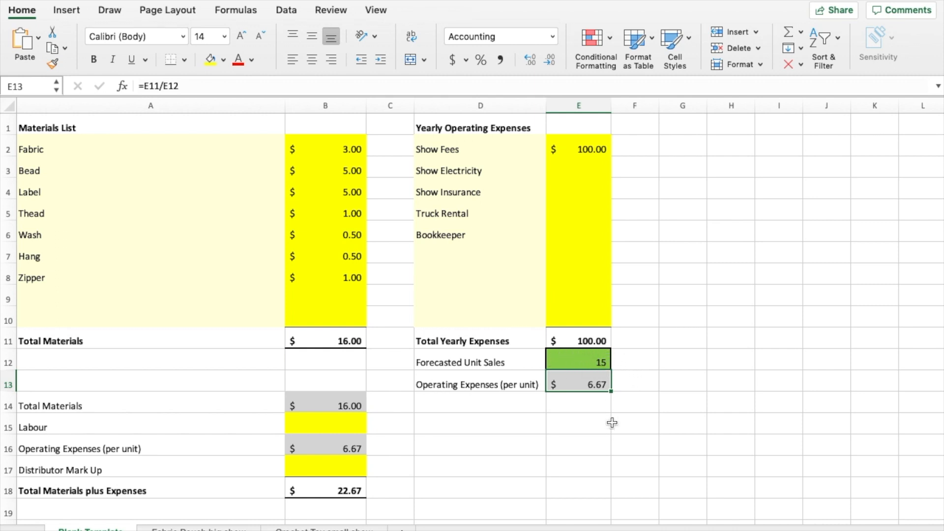
pyautogui.moveTo(593, 375)
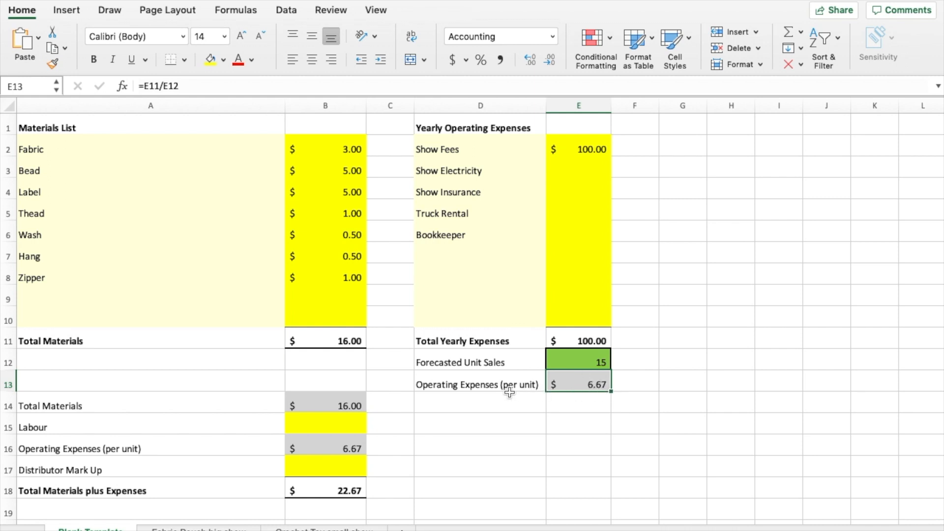
# Step: Check the per-unit expense and total formulas, then enter labour of 20 for $42.67
pyautogui.scroll(-3)
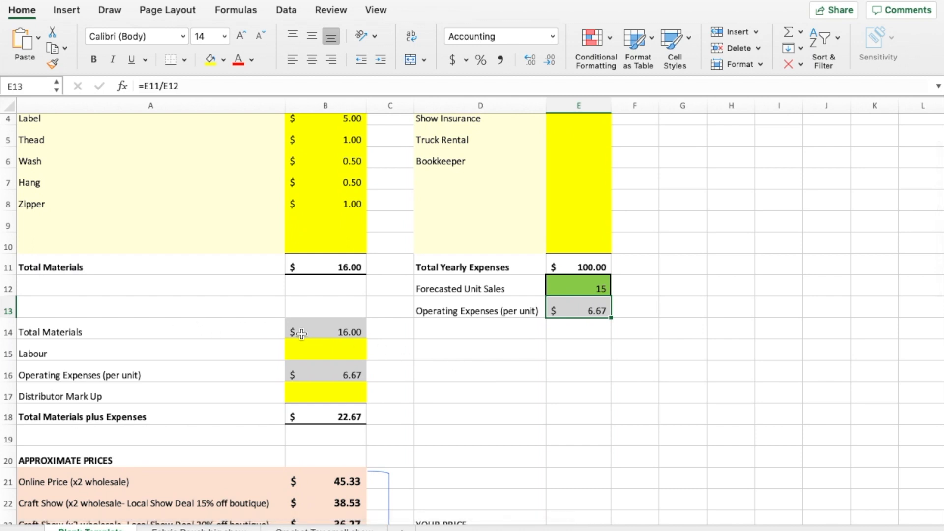
pyautogui.click(325, 332)
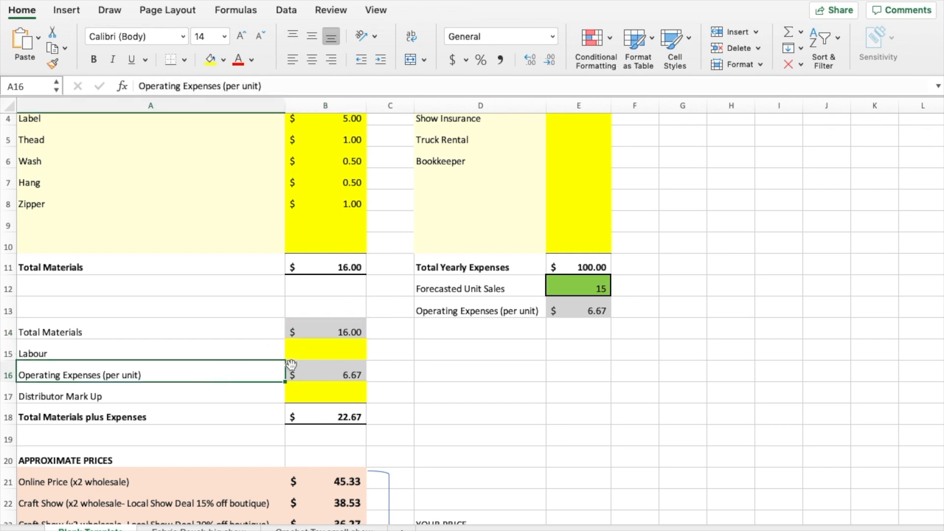
pyautogui.click(325, 375)
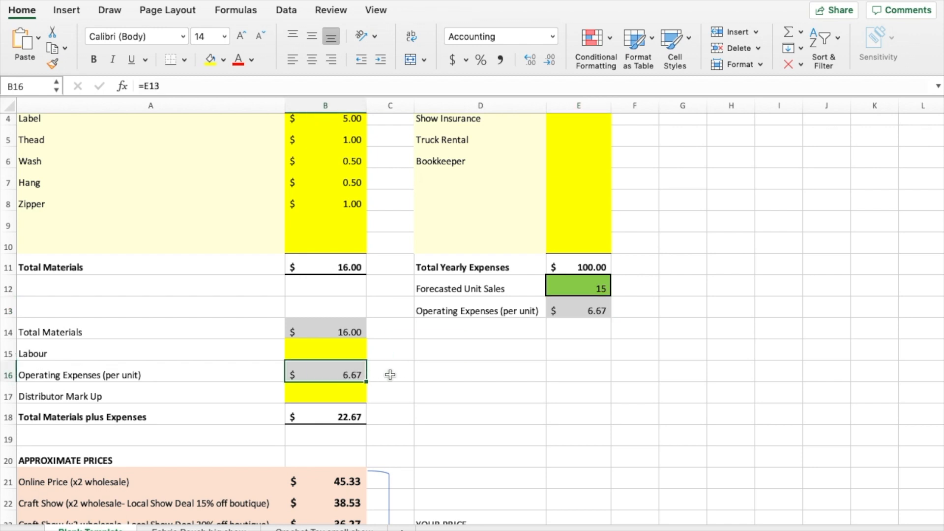
pyautogui.scroll(3)
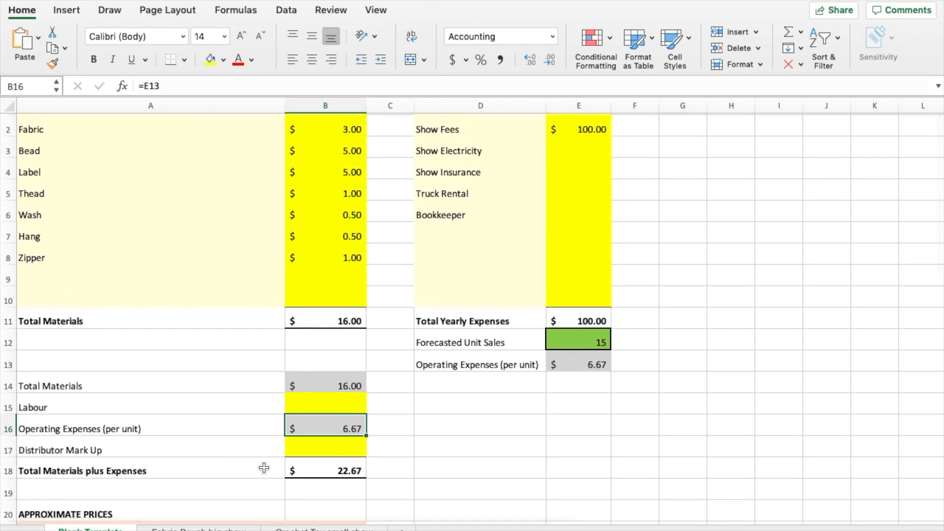
pyautogui.click(325, 470)
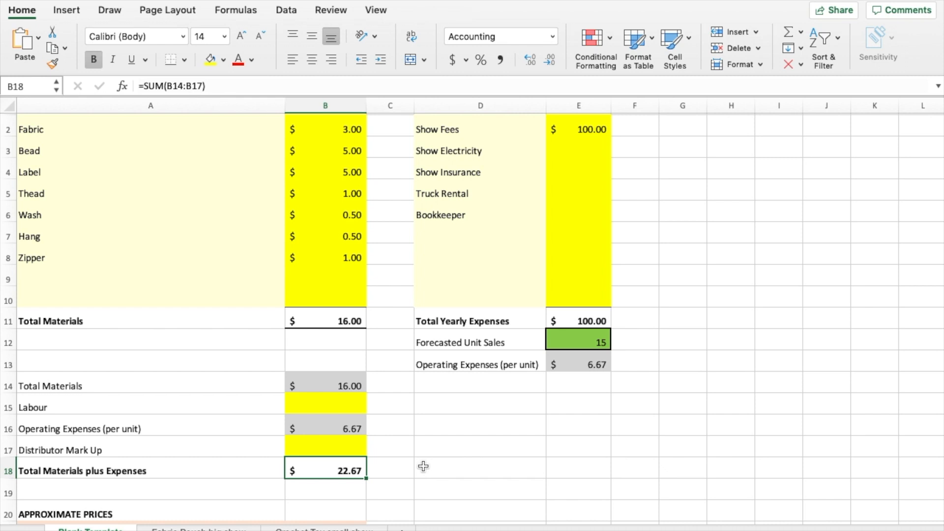
pyautogui.moveTo(341, 398)
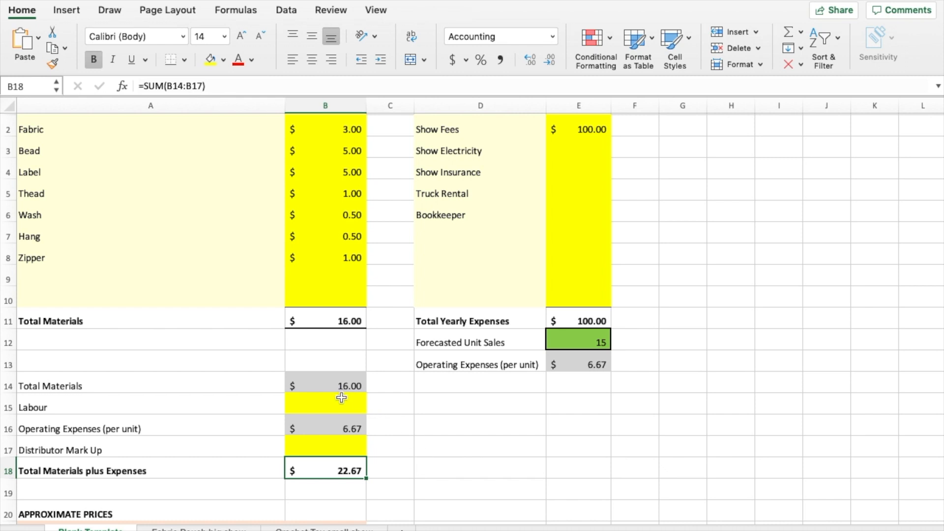
pyautogui.write('20.00')
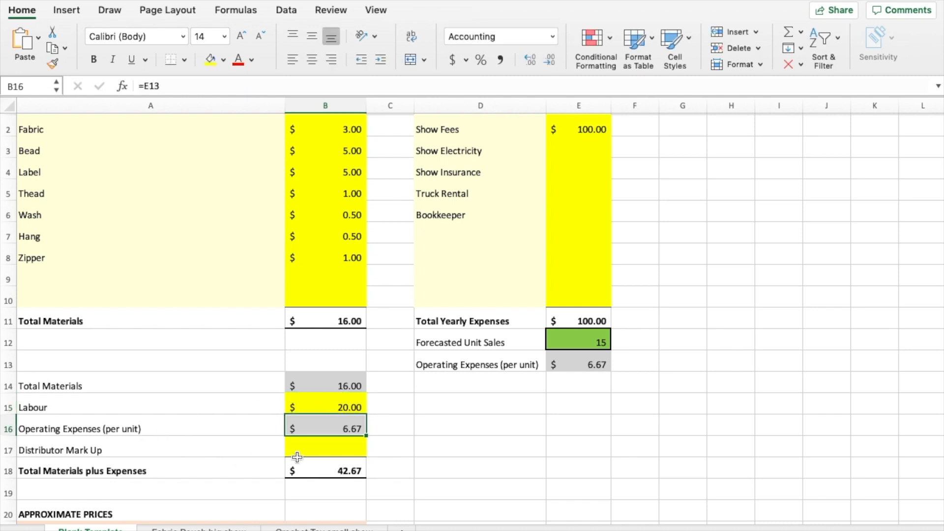
pyautogui.moveTo(481, 458)
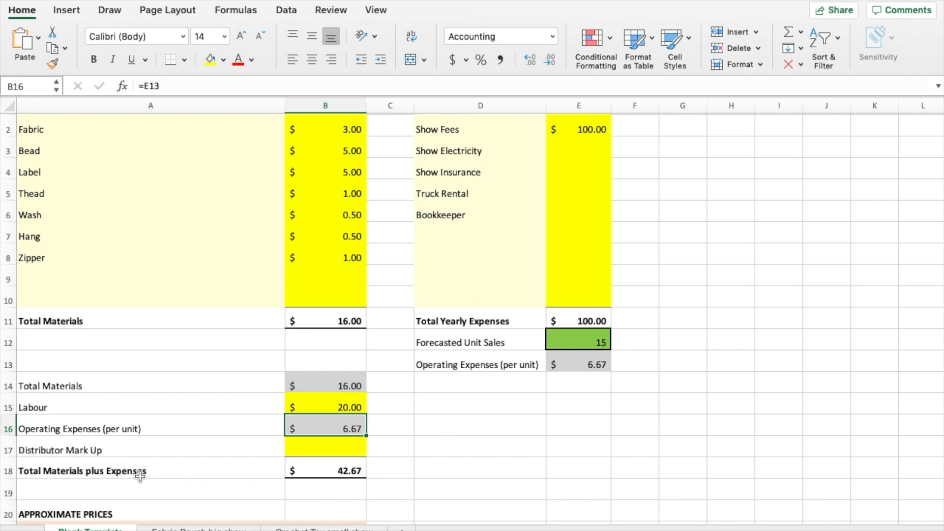
pyautogui.moveTo(362, 486)
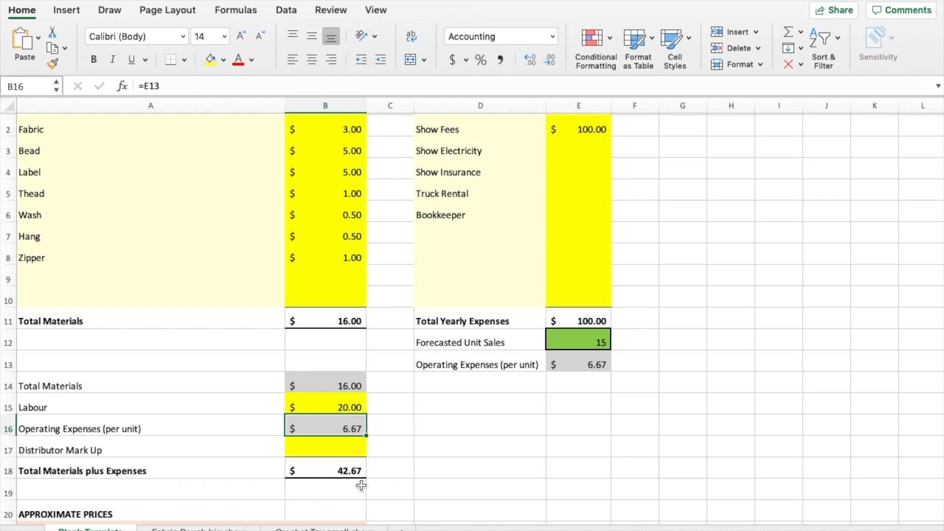
pyautogui.moveTo(401, 470)
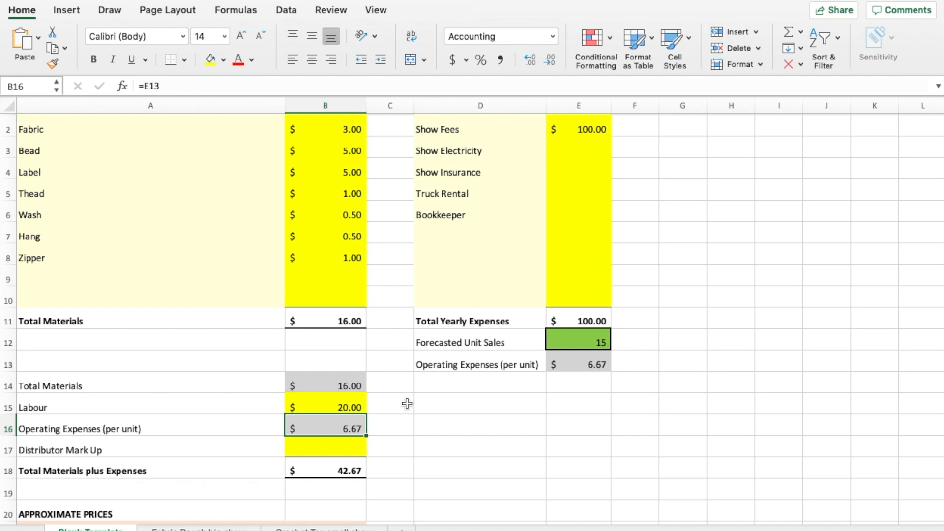
# Step: Scroll to the Approximate Prices table showing $85.33 online and $93.87 distributor
pyautogui.scroll(-3)
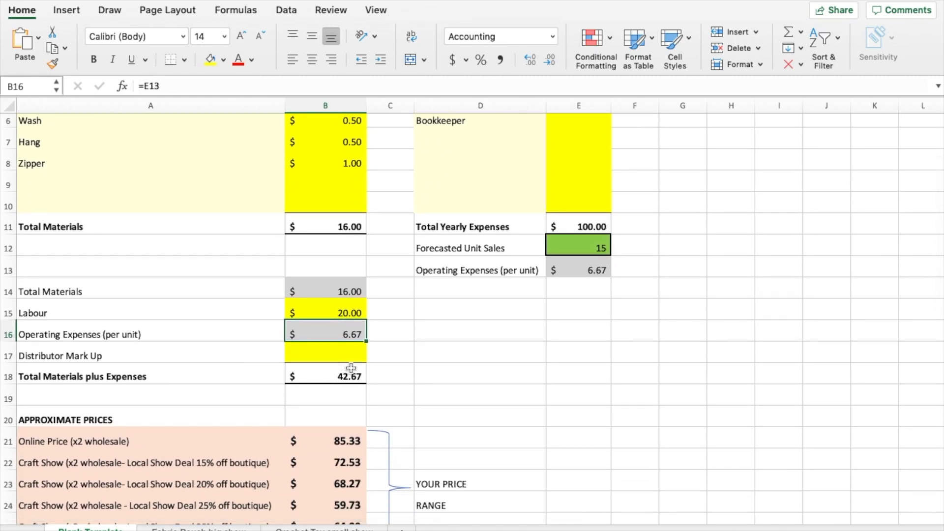
pyautogui.scroll(-3)
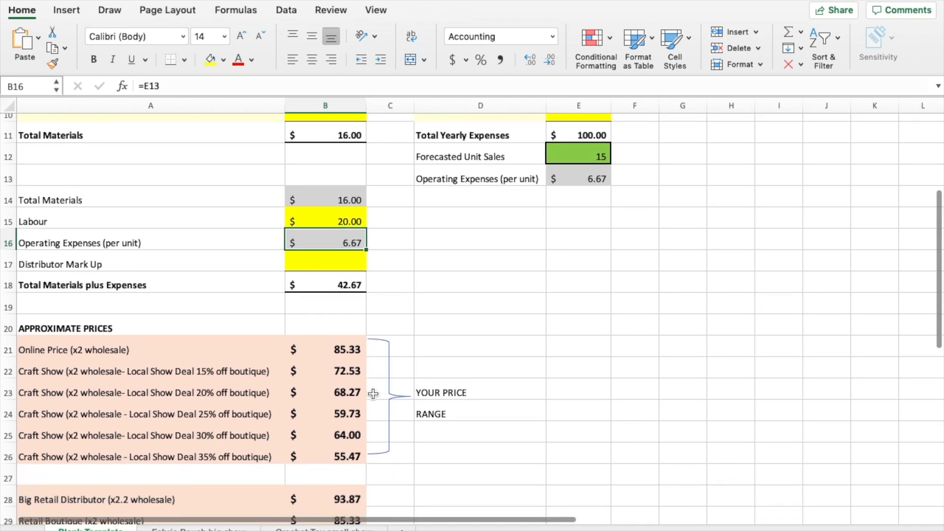
pyautogui.scroll(-3)
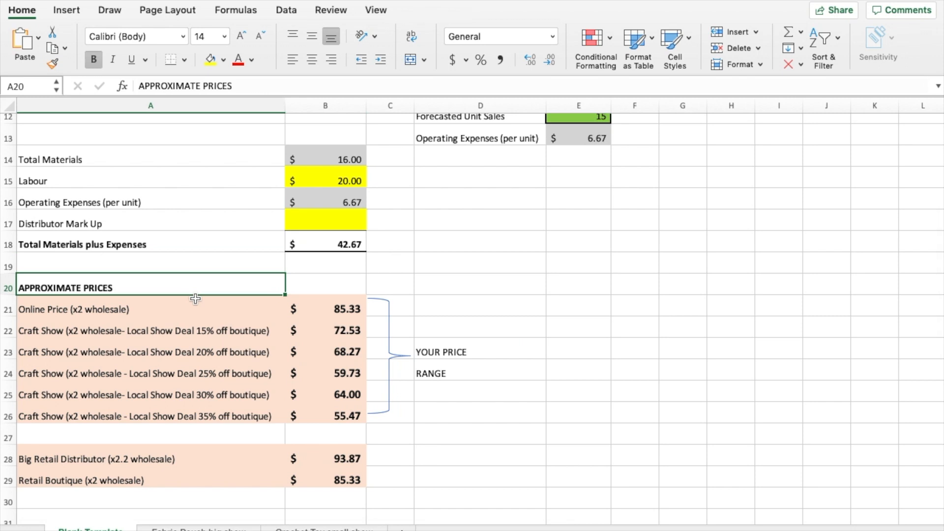
pyautogui.click(325, 244)
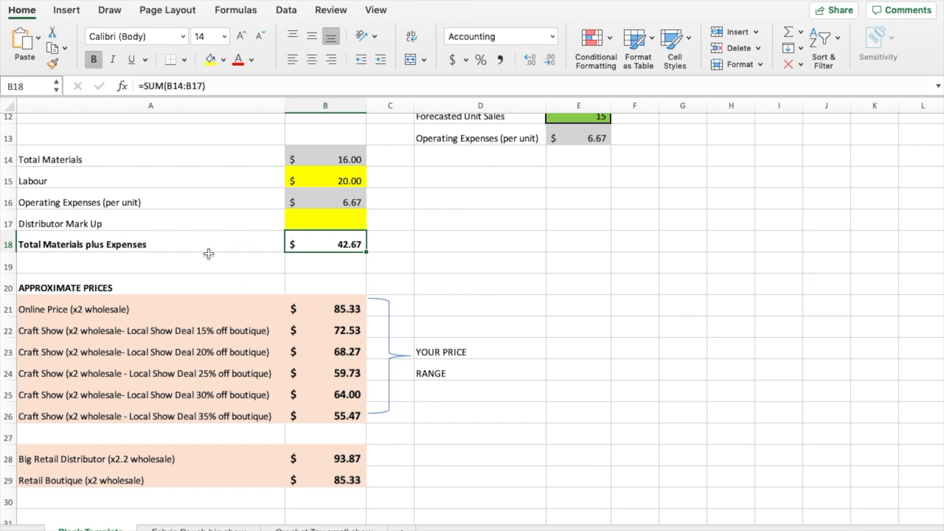
pyautogui.moveTo(445, 278)
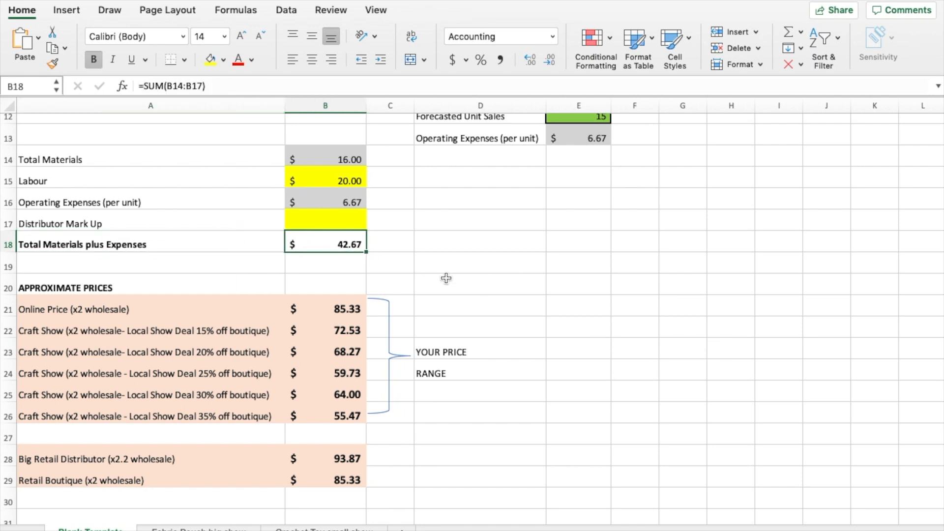
pyautogui.moveTo(317, 250)
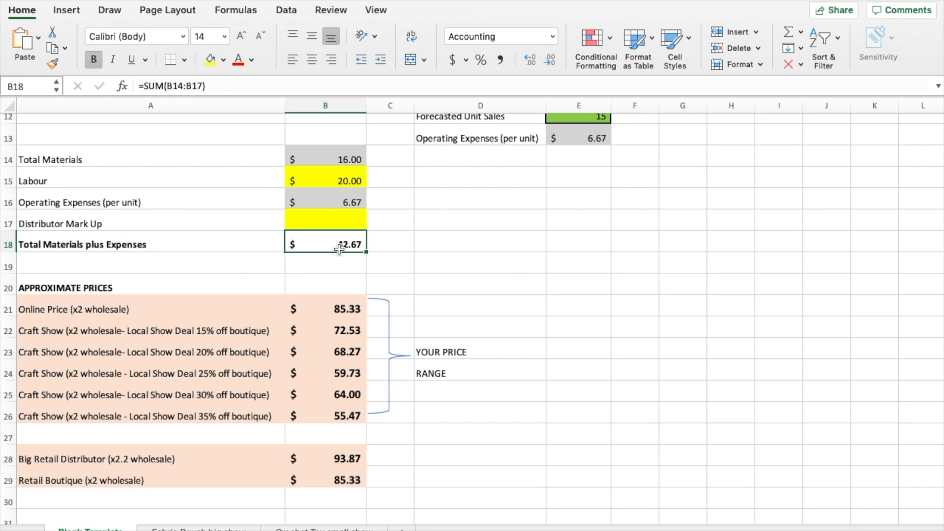
pyautogui.moveTo(394, 249)
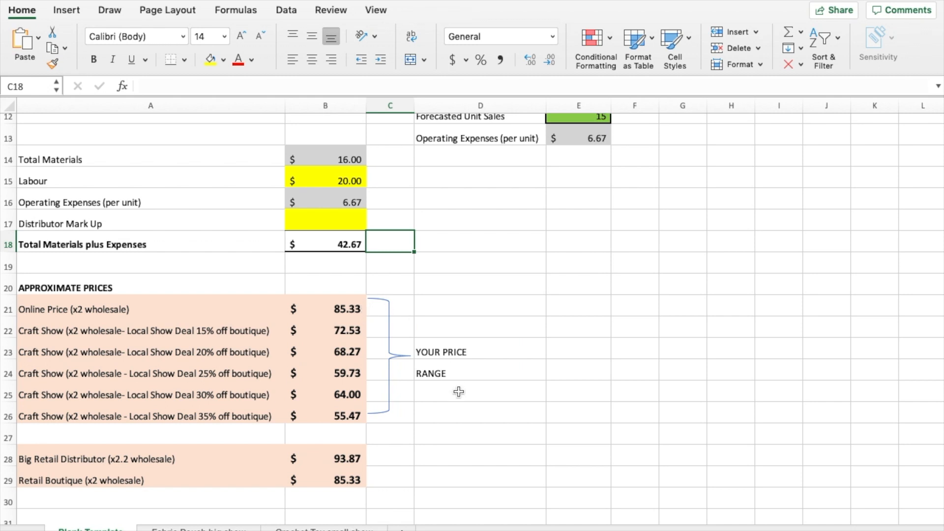
pyautogui.moveTo(357, 418)
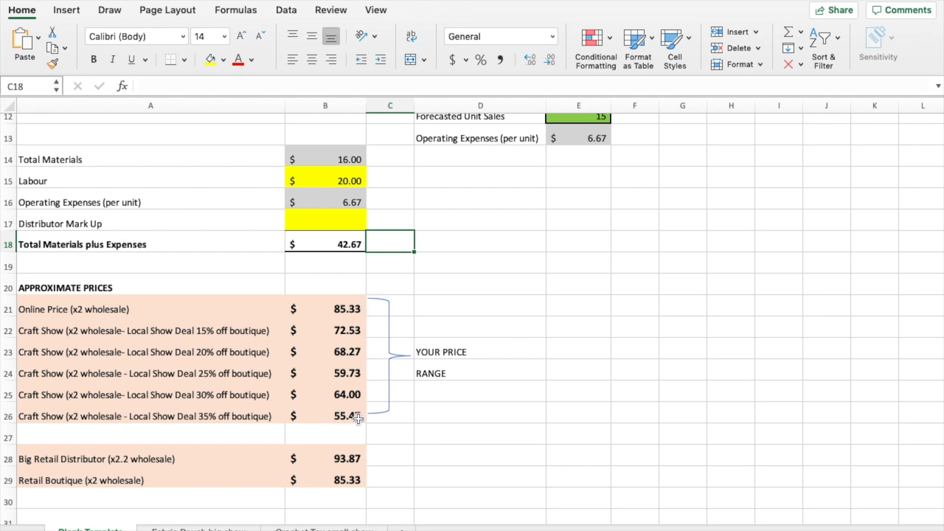
pyautogui.click(325, 416)
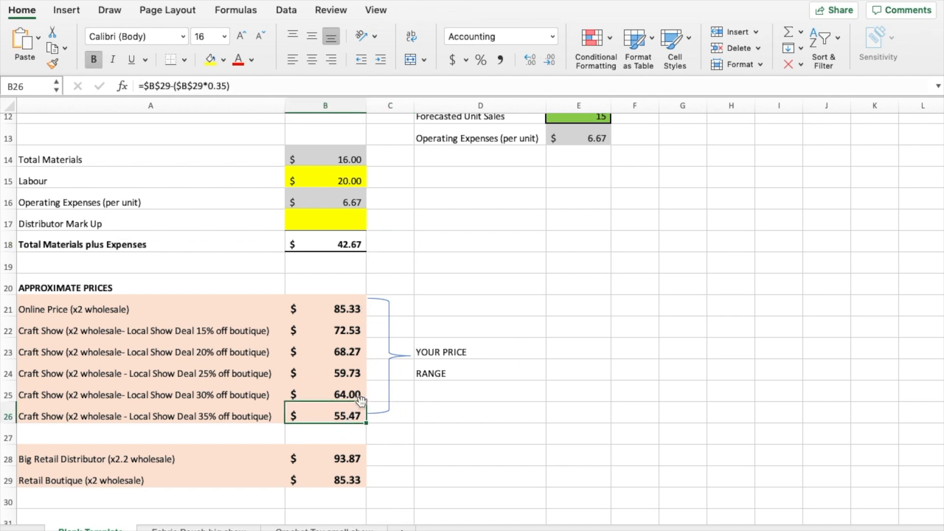
pyautogui.moveTo(343, 336)
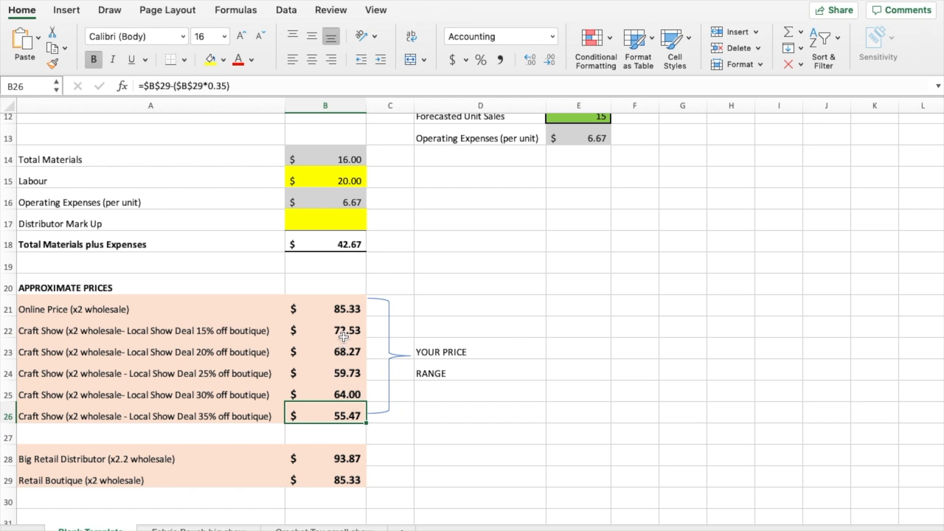
pyautogui.moveTo(360, 308)
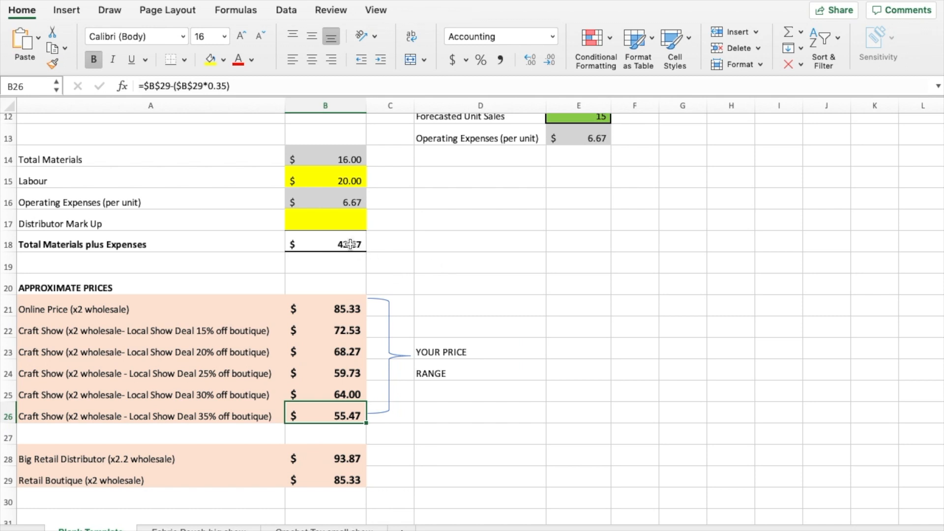
pyautogui.click(326, 243)
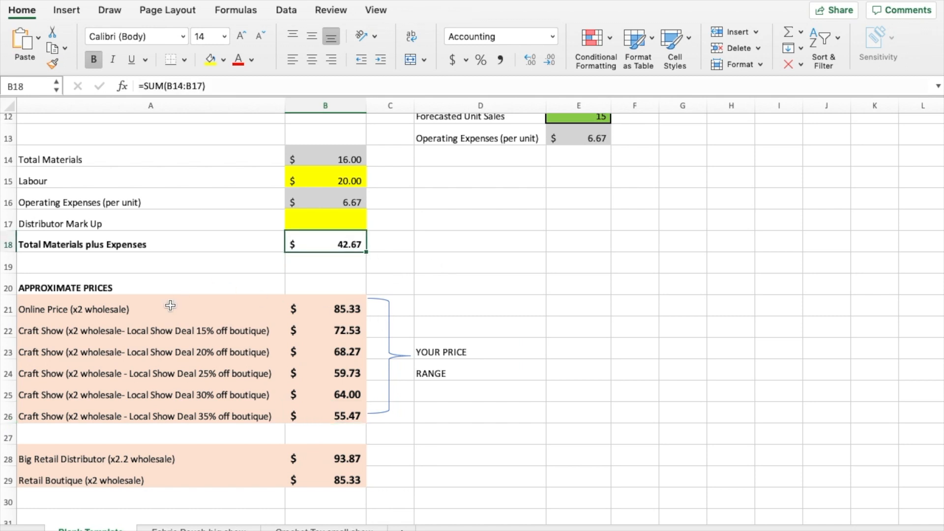
pyautogui.scroll(-3)
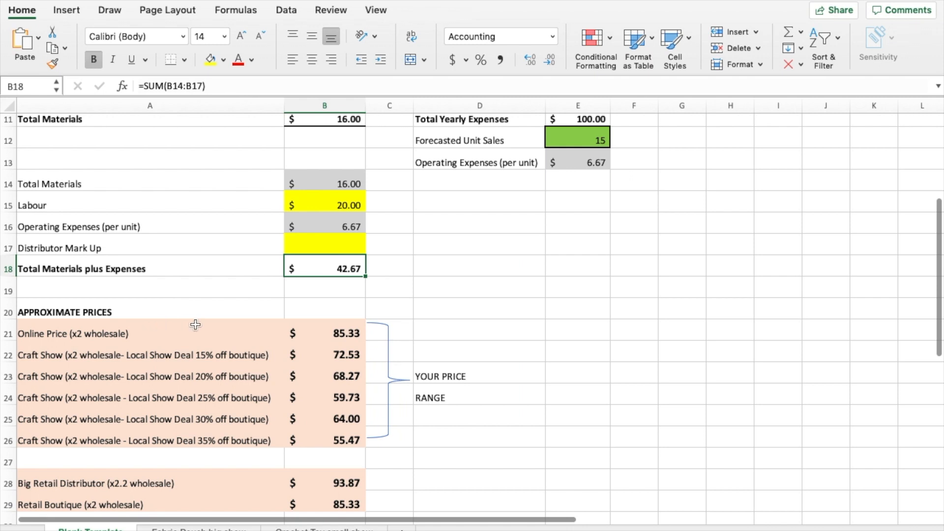
pyautogui.moveTo(342, 268)
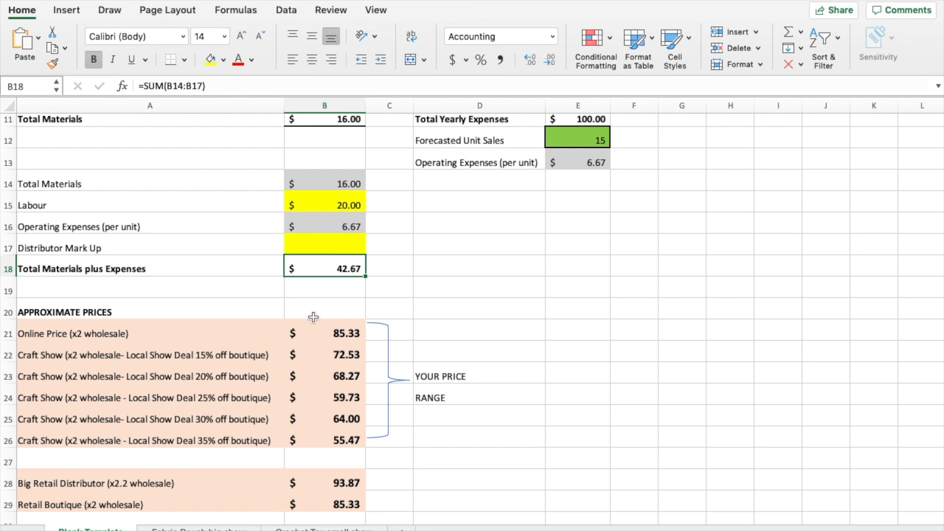
pyautogui.moveTo(369, 306)
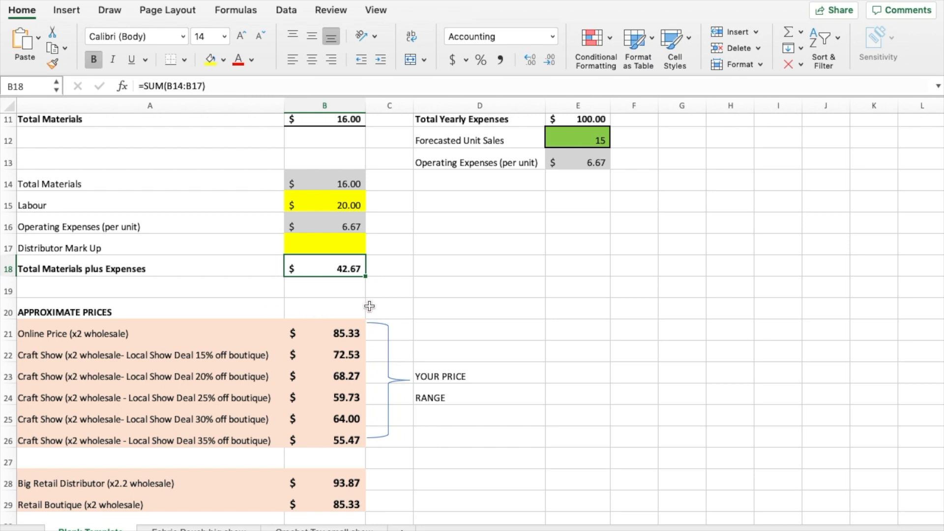
pyautogui.moveTo(367, 304)
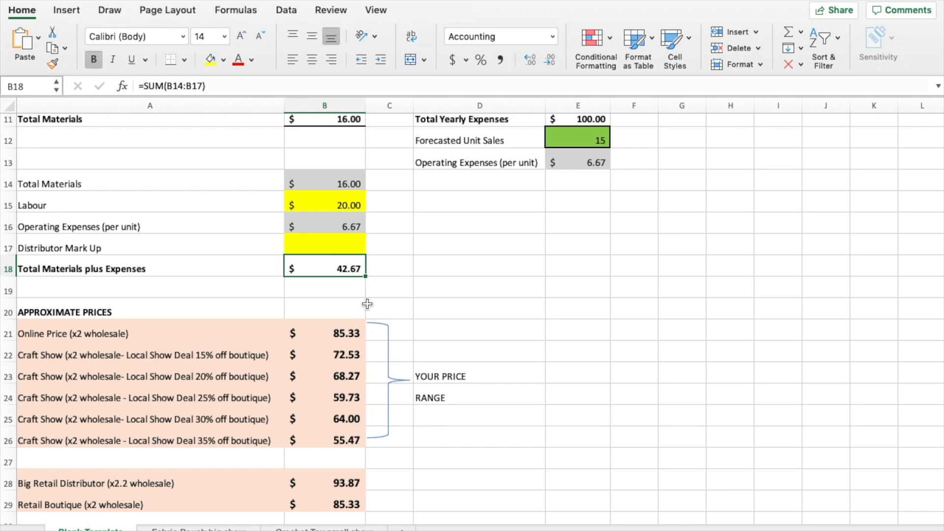
pyautogui.click(325, 333)
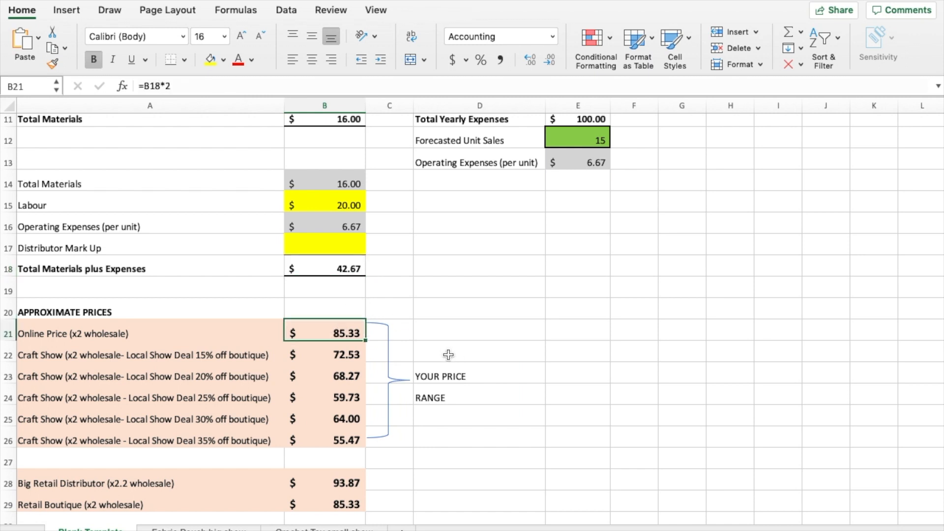
pyautogui.moveTo(388, 346)
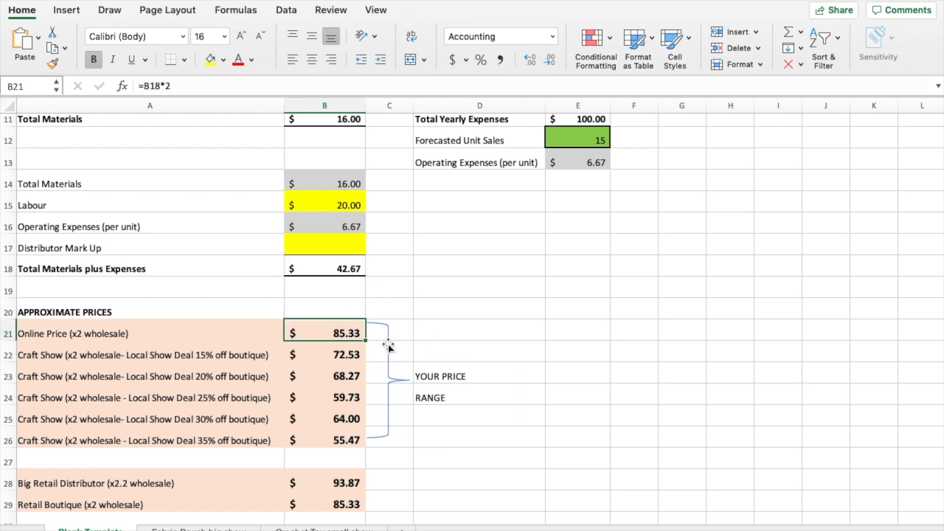
pyautogui.moveTo(262, 331)
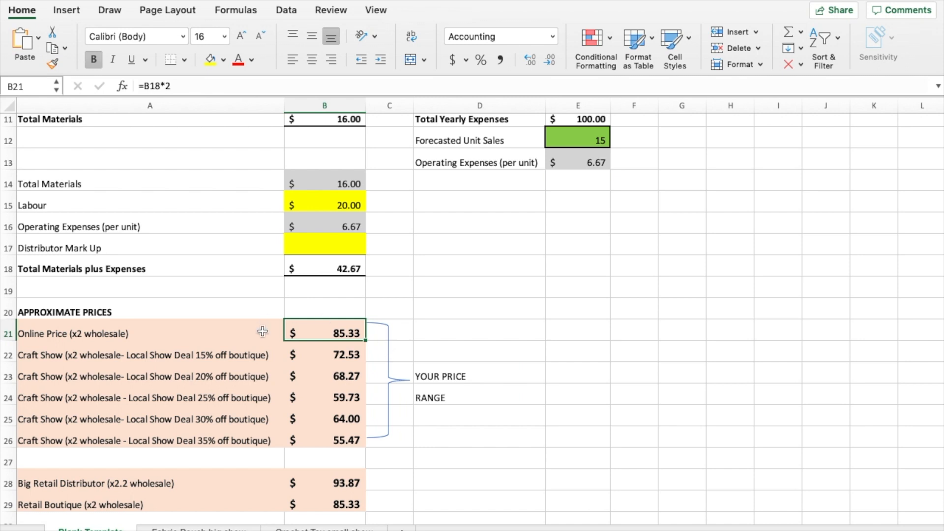
pyautogui.moveTo(409, 371)
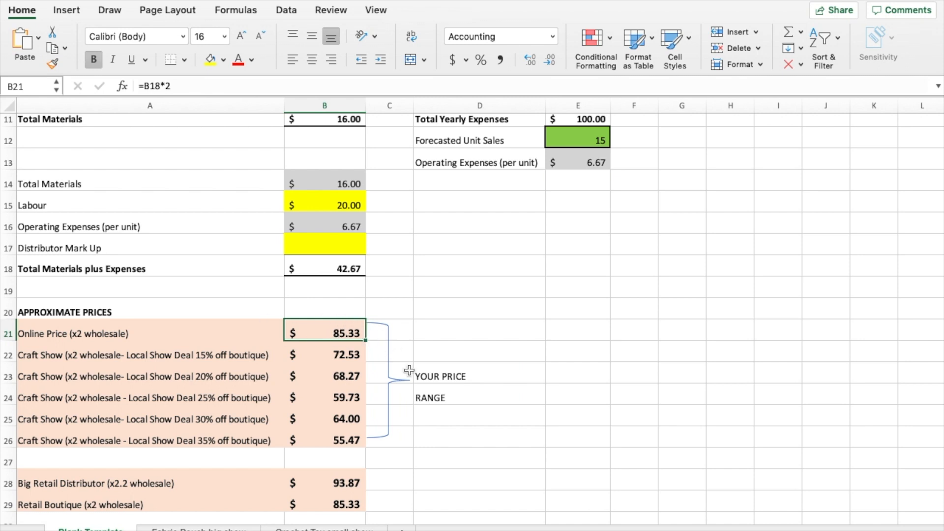
pyautogui.moveTo(391, 413)
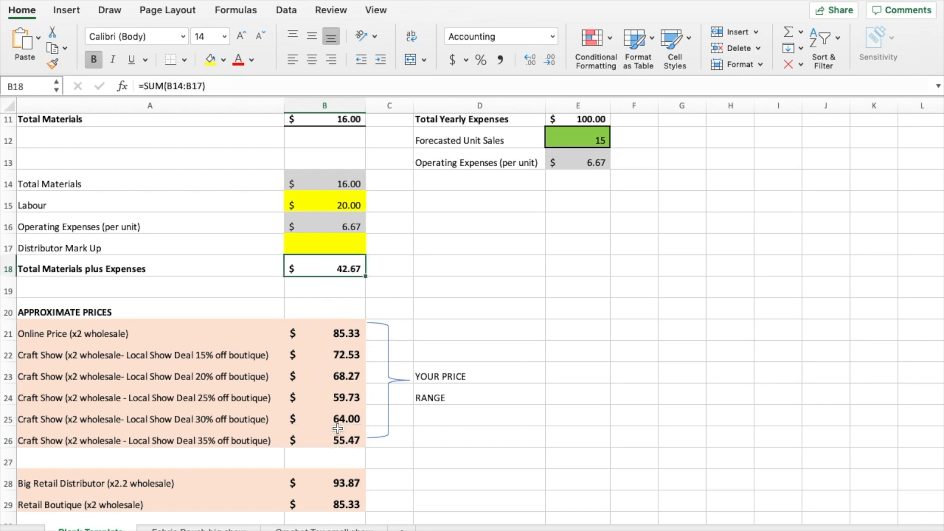
pyautogui.click(324, 440)
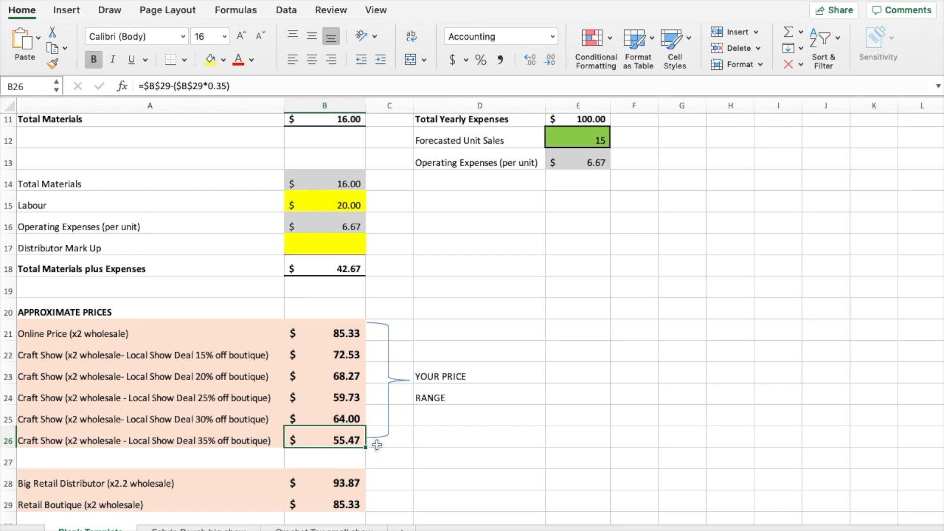
pyautogui.click(325, 333)
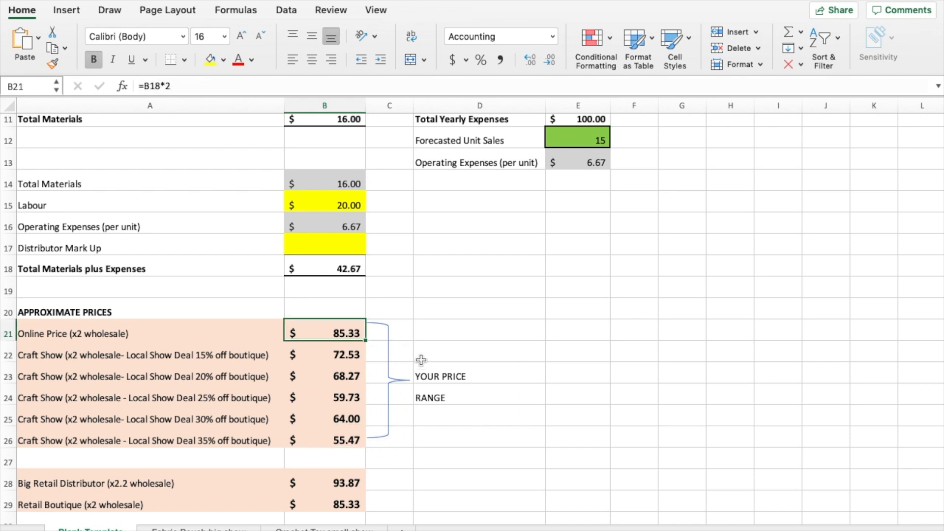
pyautogui.moveTo(398, 265)
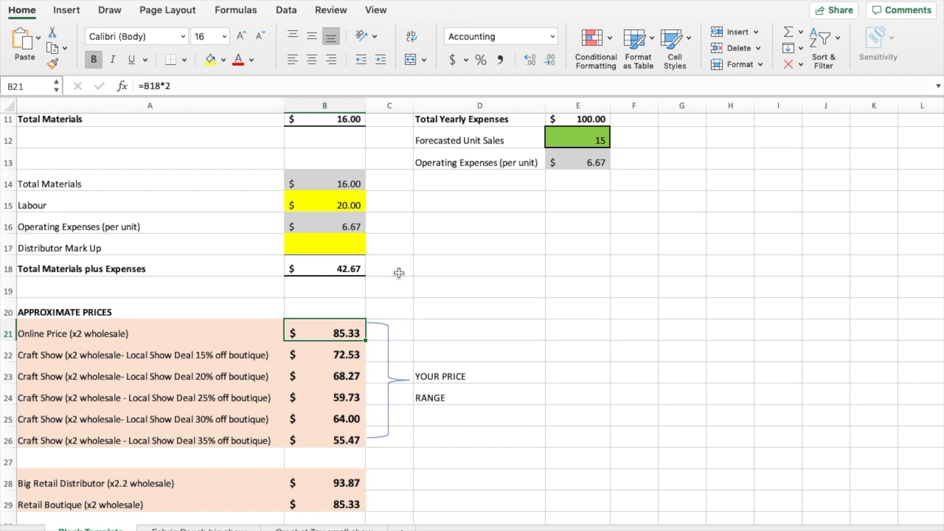
pyautogui.moveTo(312, 353)
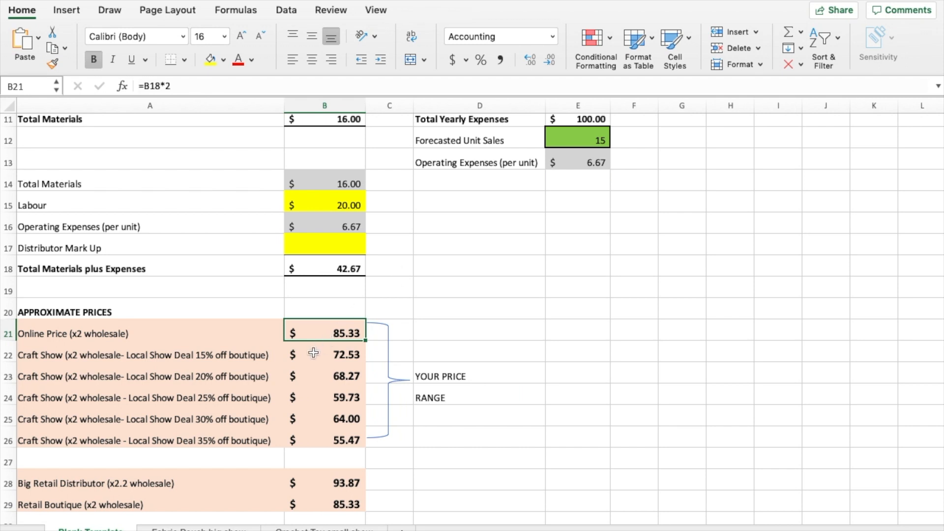
pyautogui.click(324, 354)
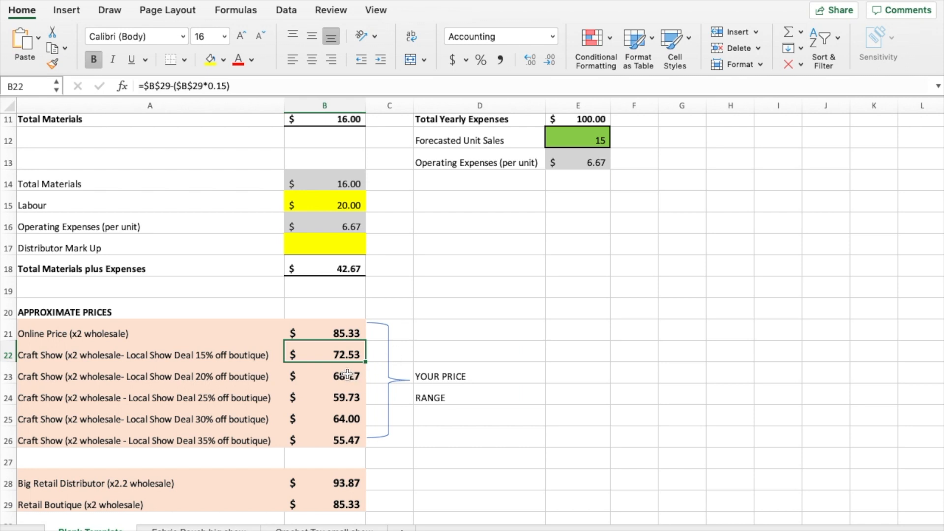
pyautogui.moveTo(351, 330)
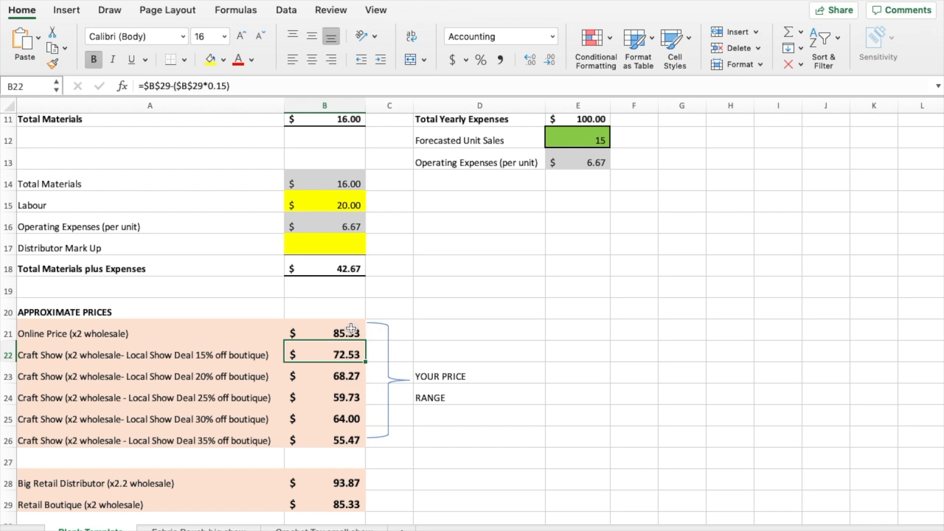
pyautogui.moveTo(465, 366)
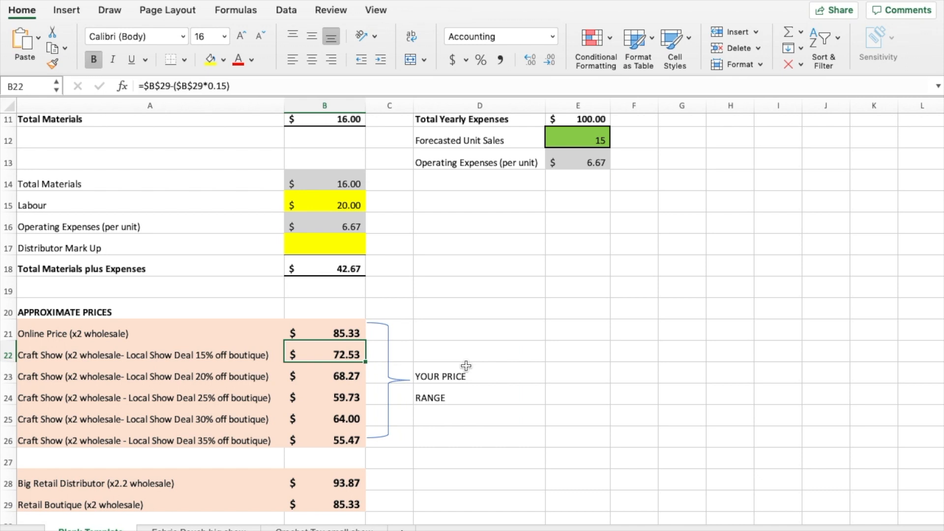
pyautogui.moveTo(320, 468)
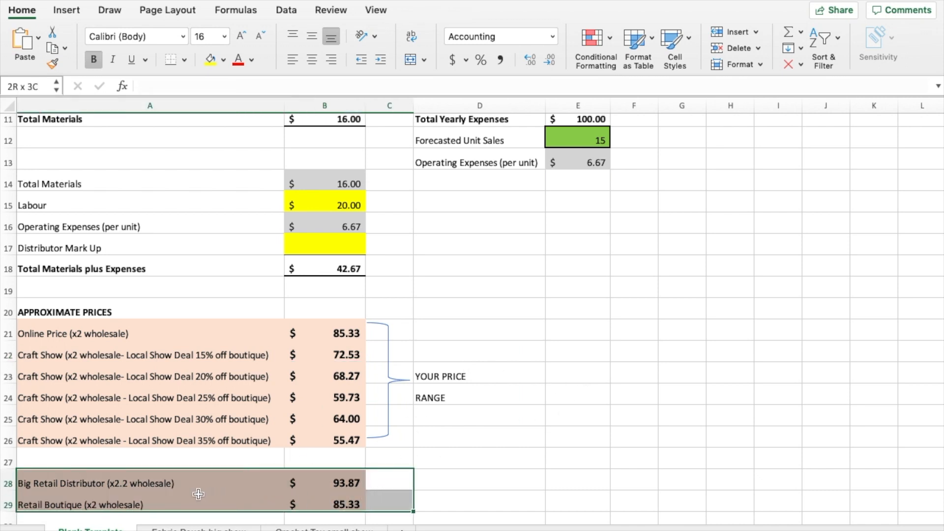
pyautogui.click(389, 482)
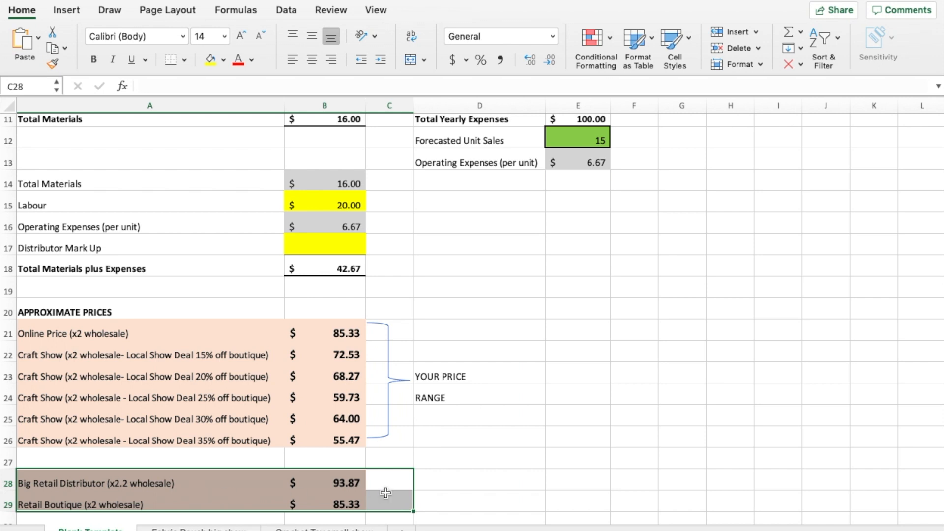
pyautogui.moveTo(559, 449)
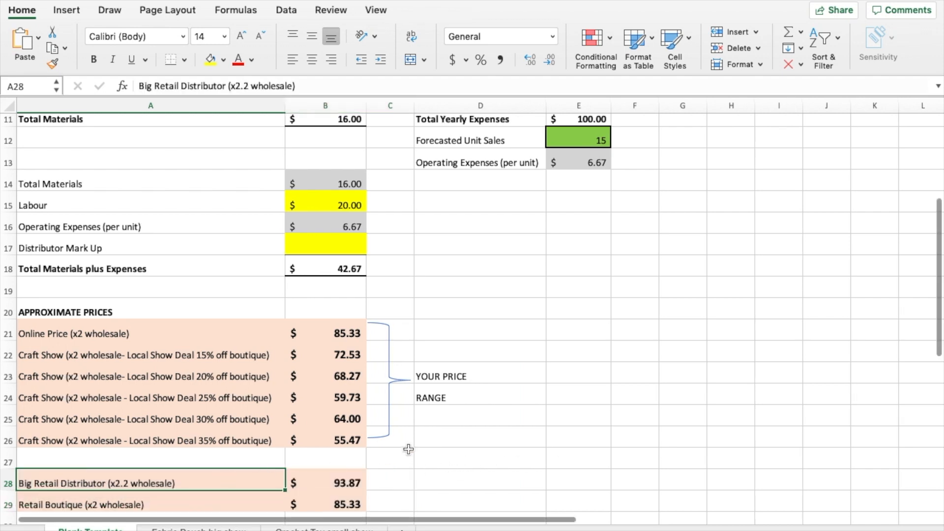
pyautogui.moveTo(296, 349)
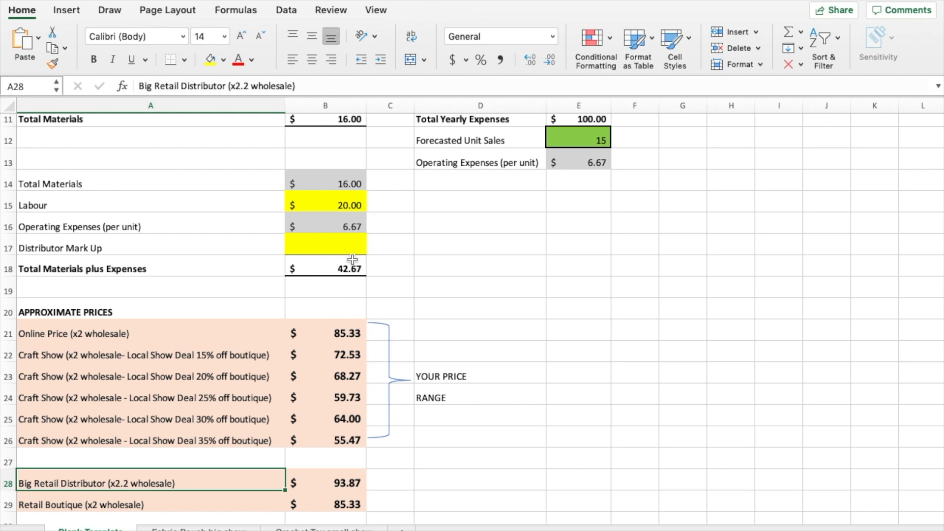
pyautogui.click(325, 269)
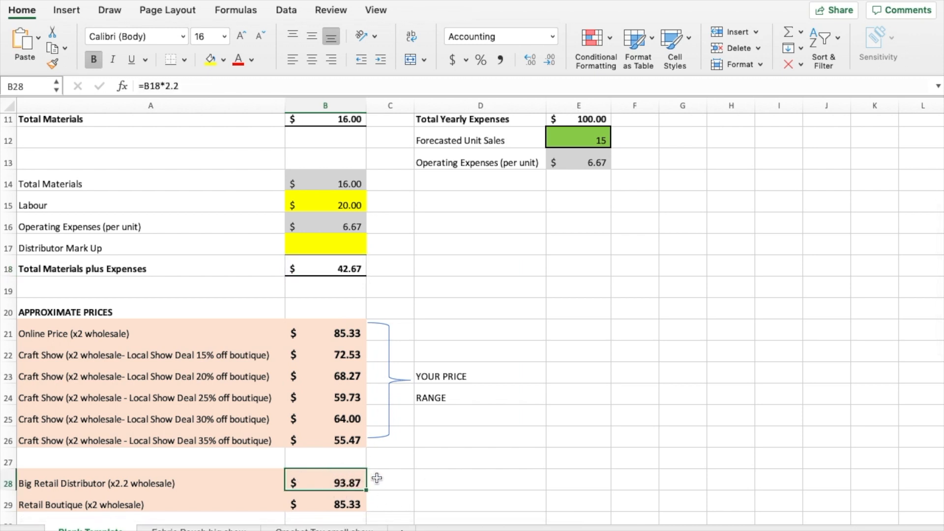
pyautogui.moveTo(380, 480)
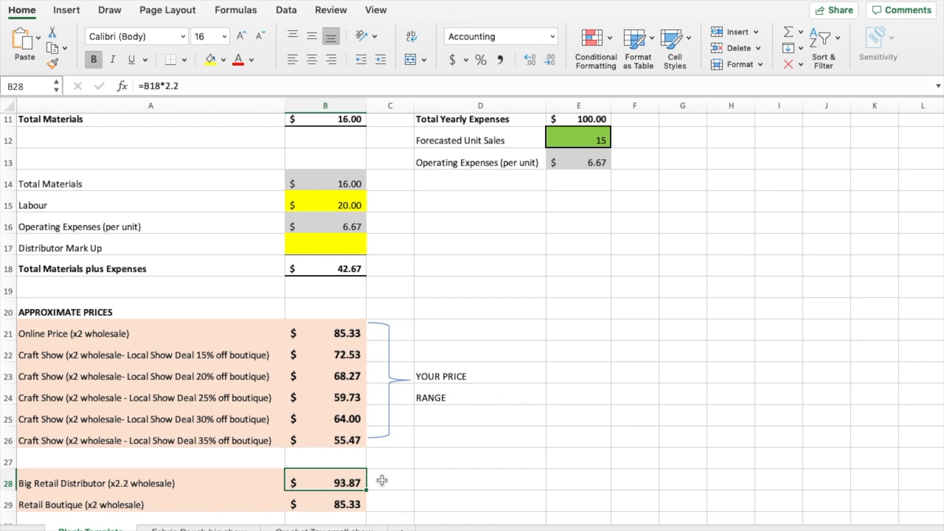
pyautogui.moveTo(392, 495)
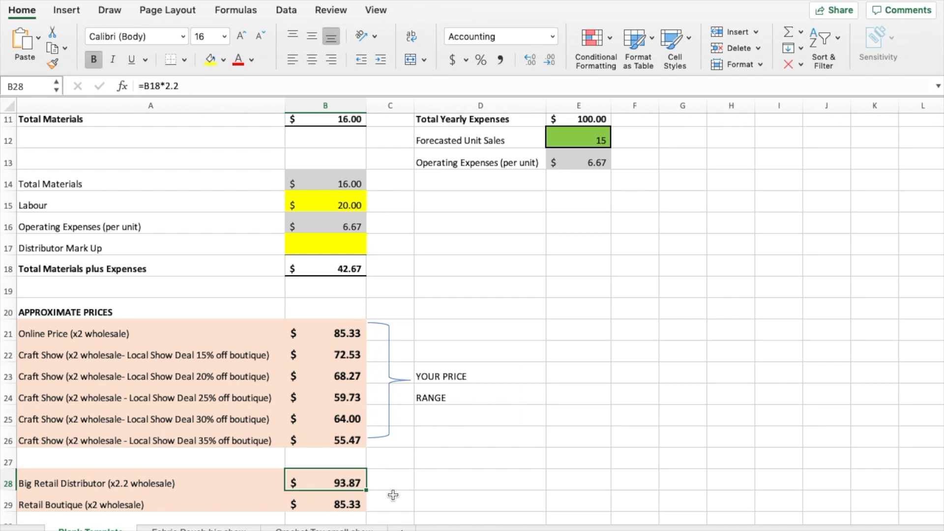
pyautogui.moveTo(390, 329)
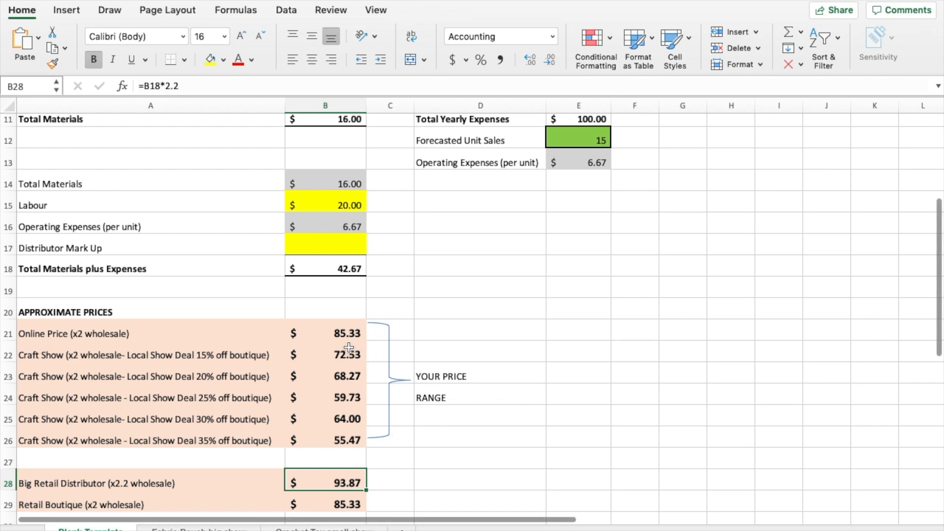
pyautogui.moveTo(374, 363)
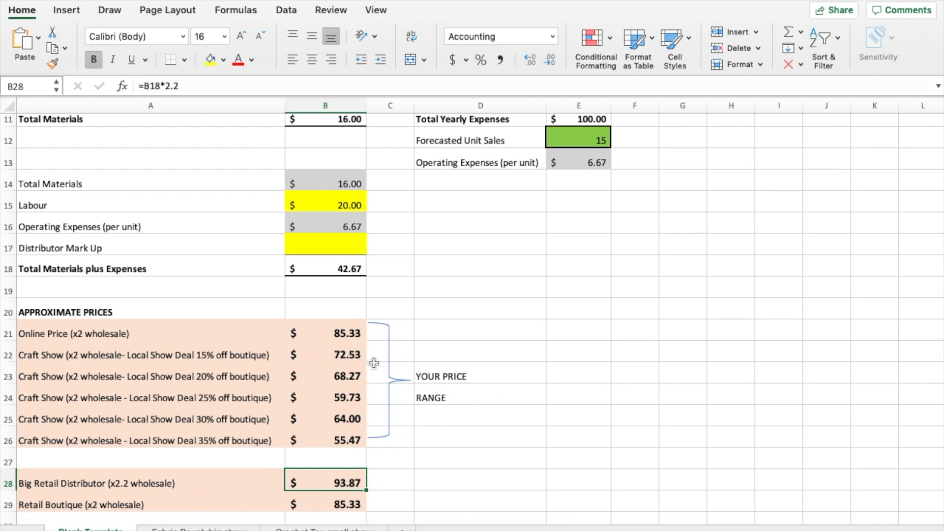
pyautogui.moveTo(387, 439)
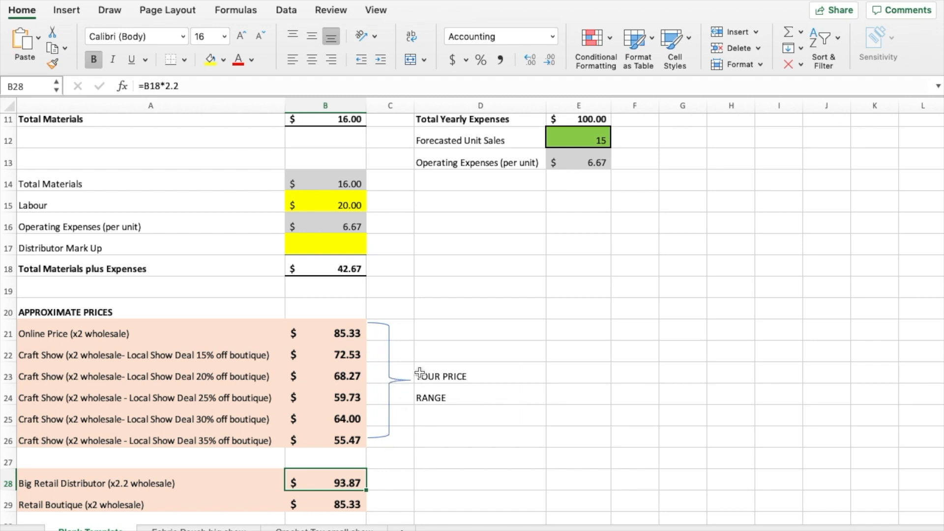
pyautogui.scroll(-3)
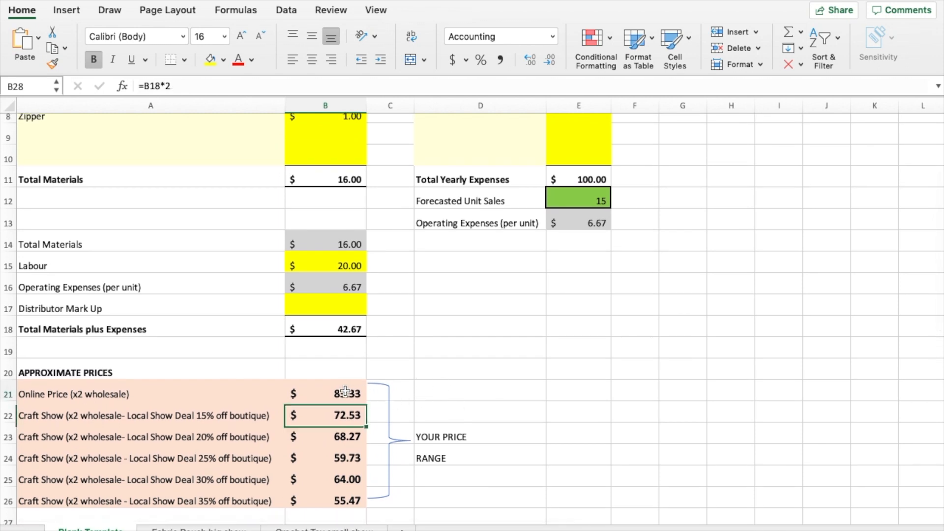
# Step: Clear the material costs, show fees and labour input cells so totals read zero
pyautogui.click(325, 394)
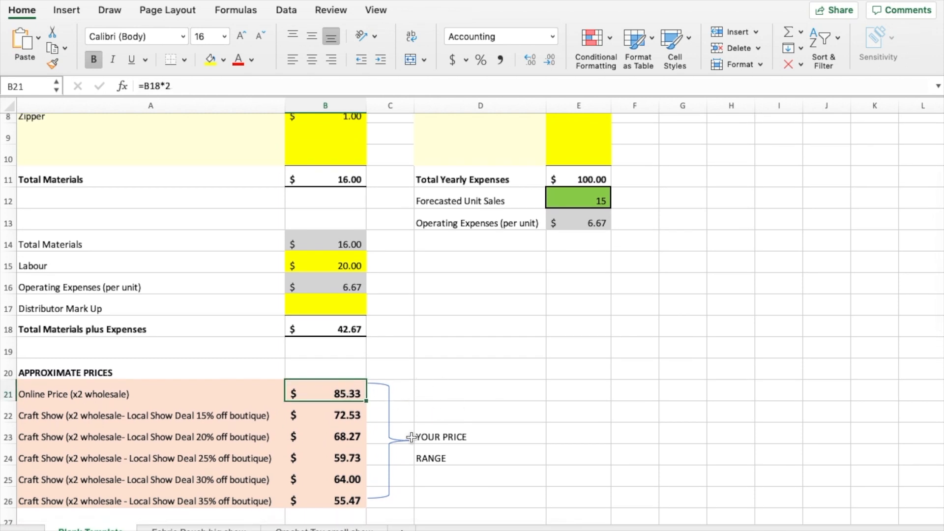
pyautogui.click(325, 501)
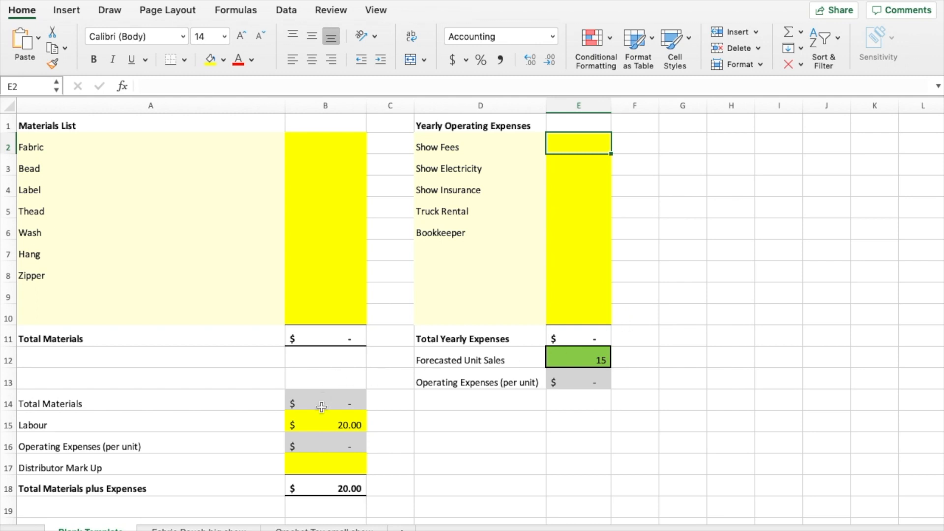
pyautogui.click(480, 446)
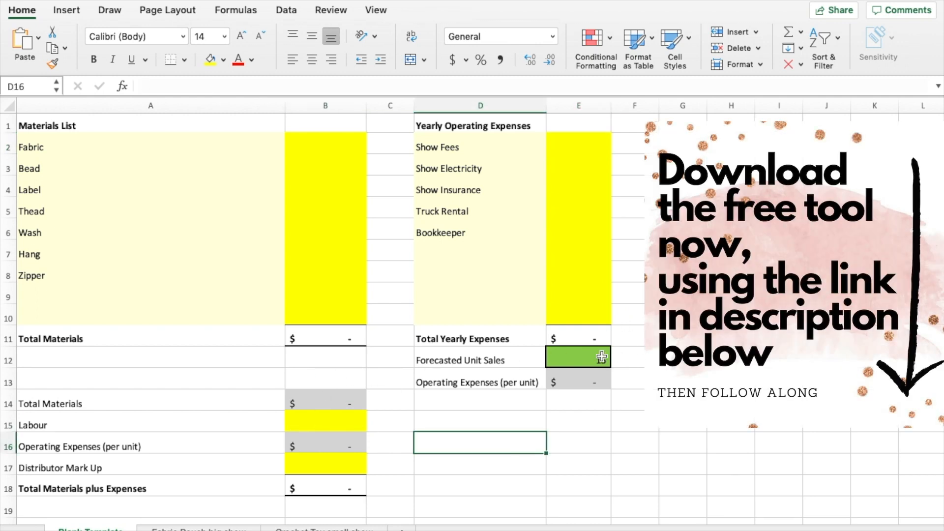
# Step: Set unit sales to 1, rename items to Eye and Fabric/Yarn, and enter costs 1, .6, 0.50
pyautogui.write('1')
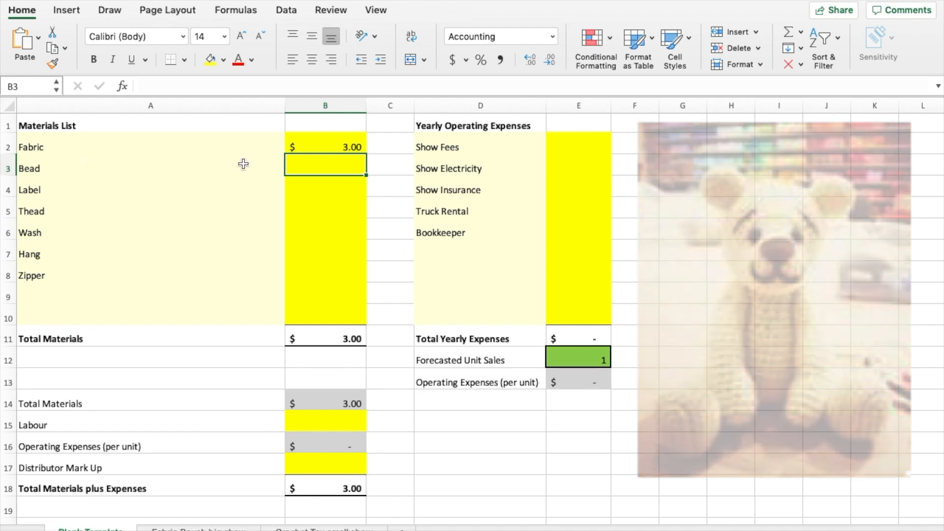
pyautogui.write('Eye')
pyautogui.click(151, 147)
pyautogui.write('/Y')
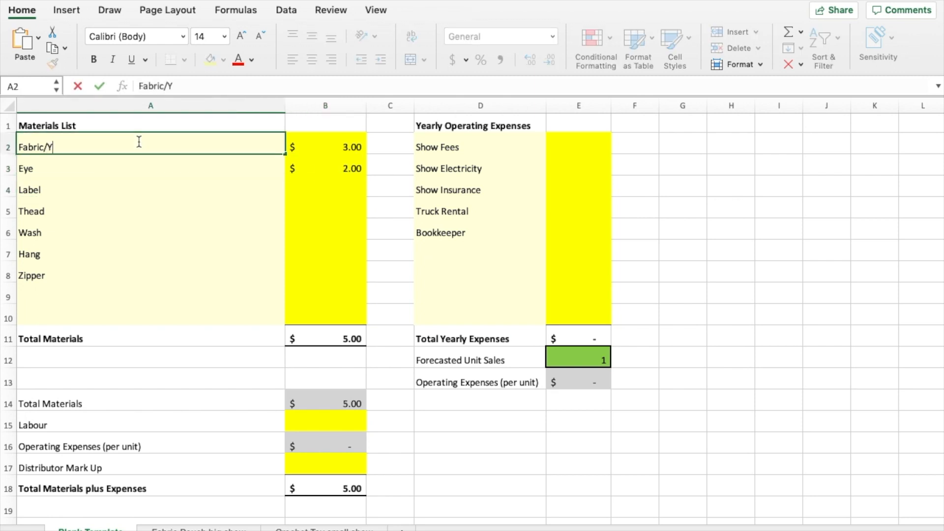
pyautogui.write('arn')
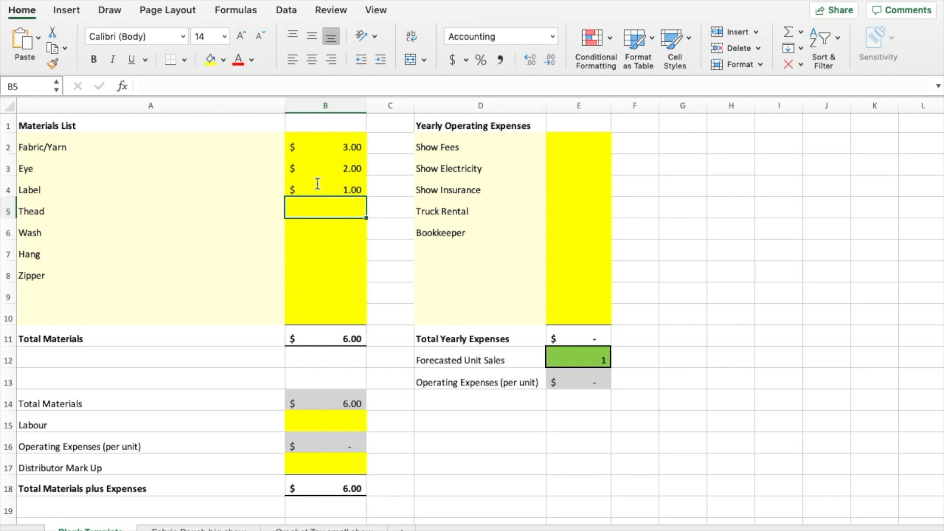
pyautogui.write('1.00')
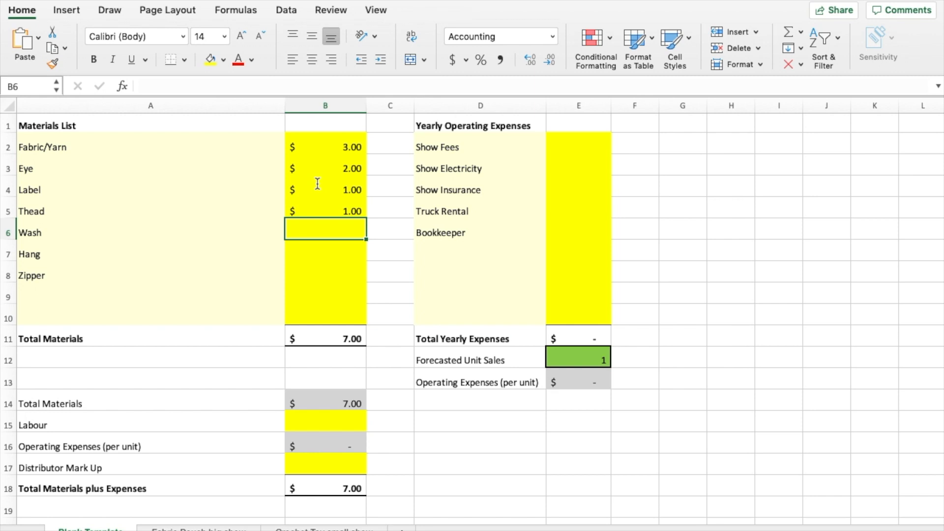
pyautogui.write('.6')
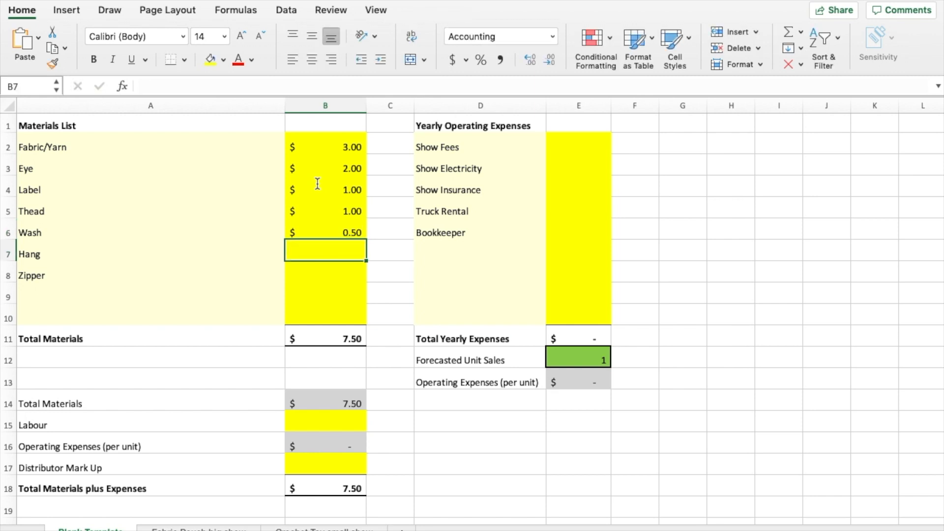
pyautogui.write('0.50')
pyautogui.click(151, 276)
pyautogui.write('Stuffing')
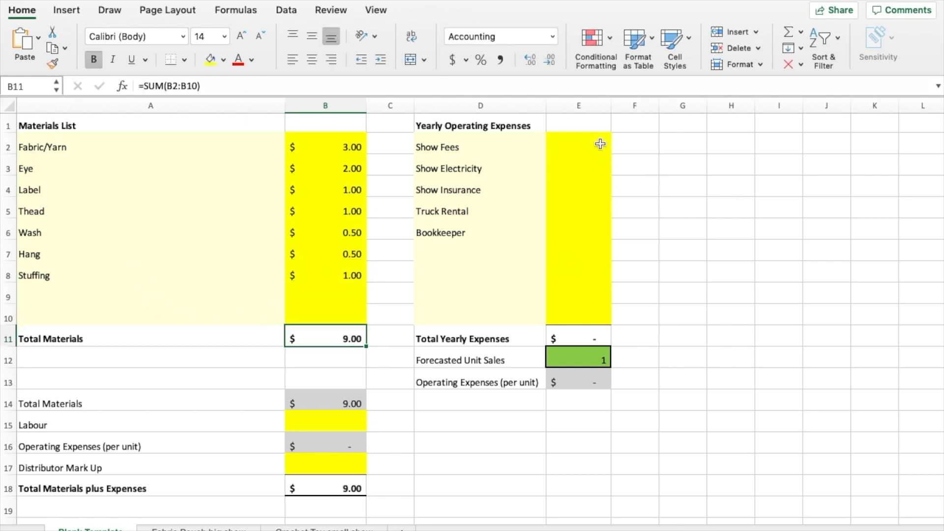
# Step: Enter yearly expenses including show fees 200, truck rental 130 and bookkeeper 100, totalling $630
pyautogui.click(578, 147)
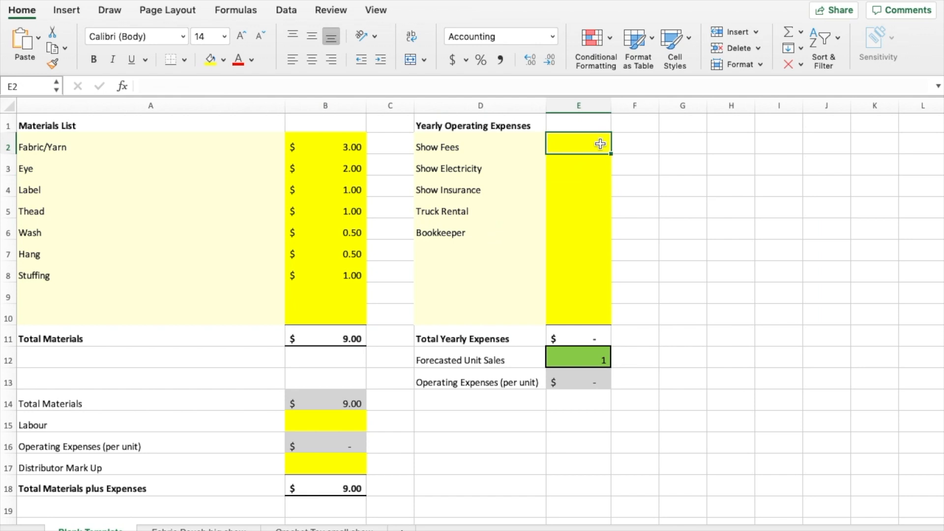
pyautogui.write('200.00')
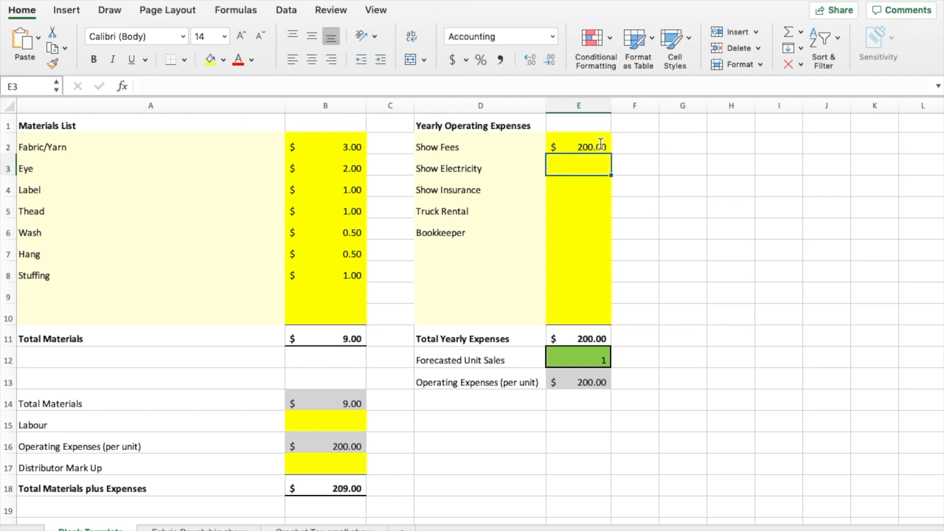
pyautogui.write('100')
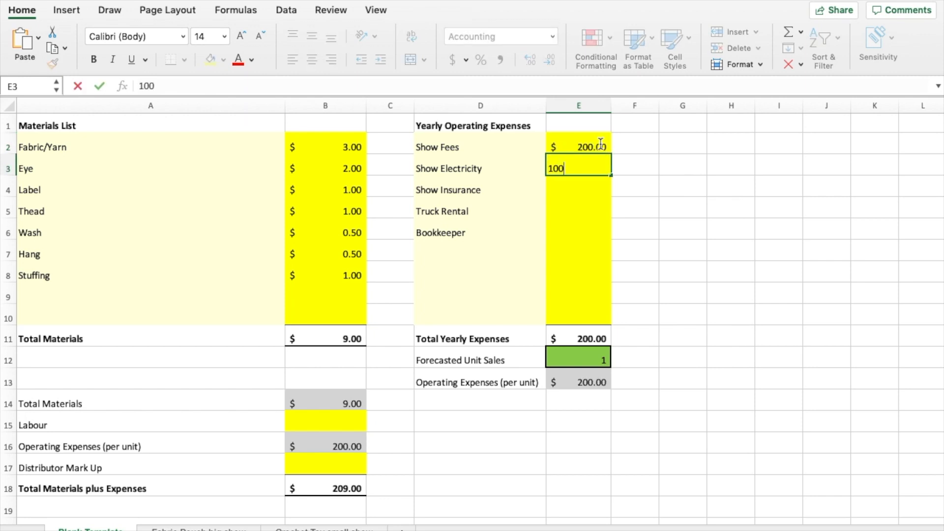
pyautogui.write('100.00')
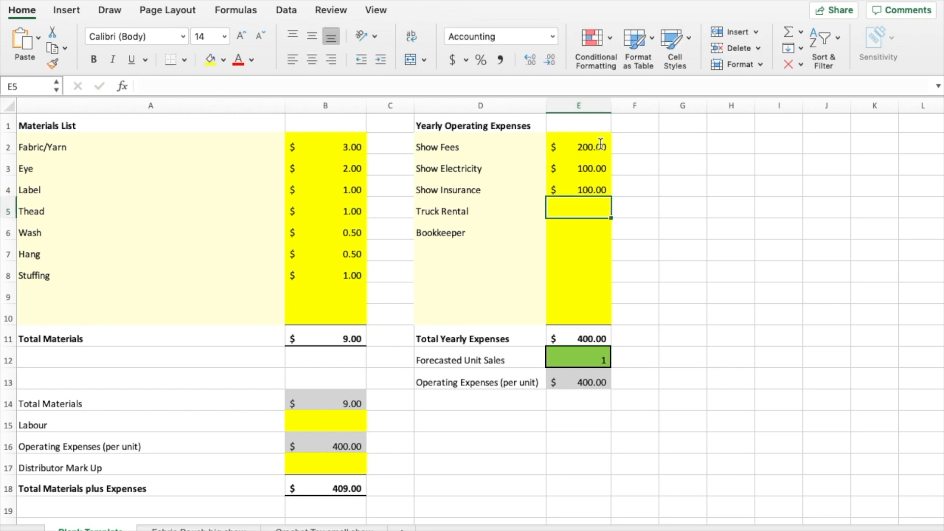
pyautogui.write('130.00')
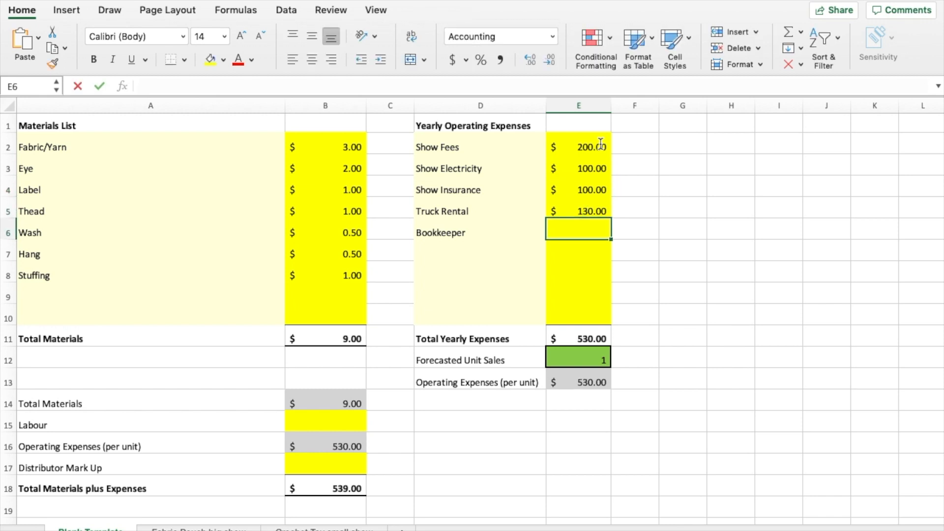
pyautogui.press('Escape')
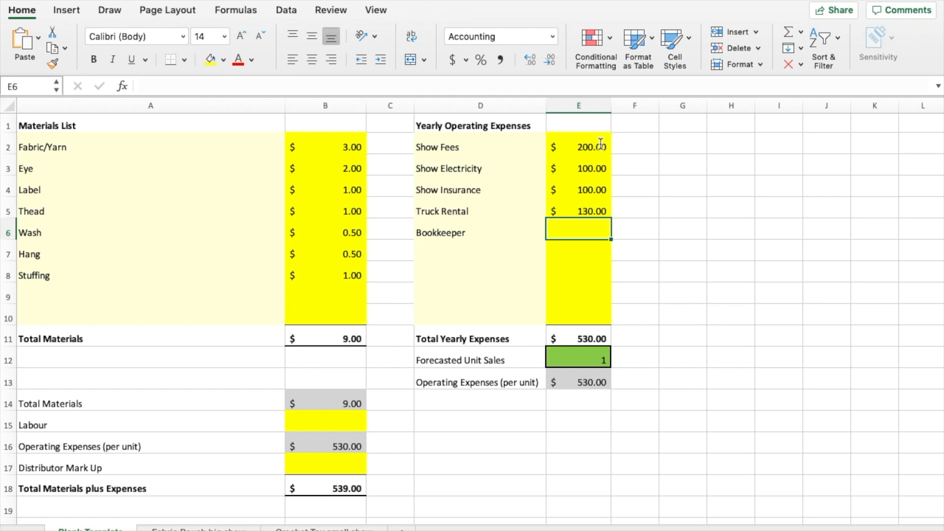
pyautogui.write('100.00')
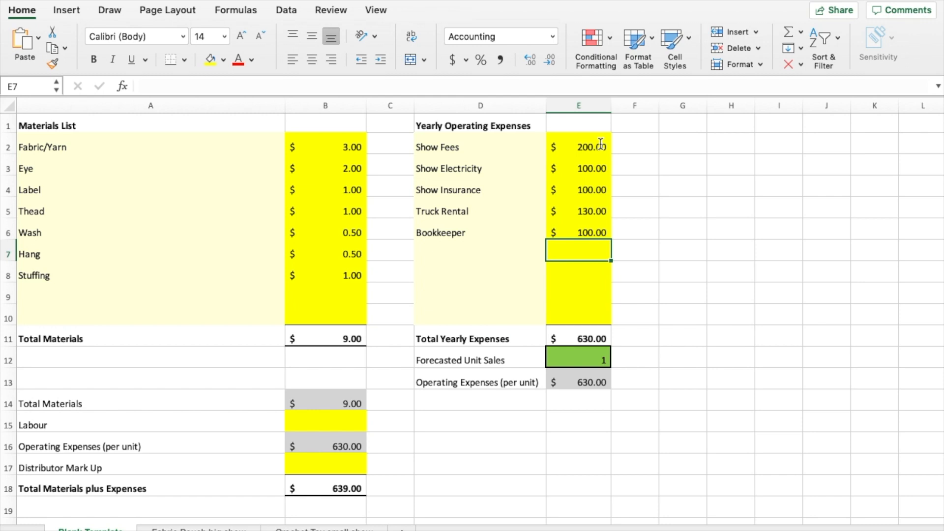
# Step: Set forecasted unit sales to 120, giving $5.25 operating expense per unit
pyautogui.click(579, 359)
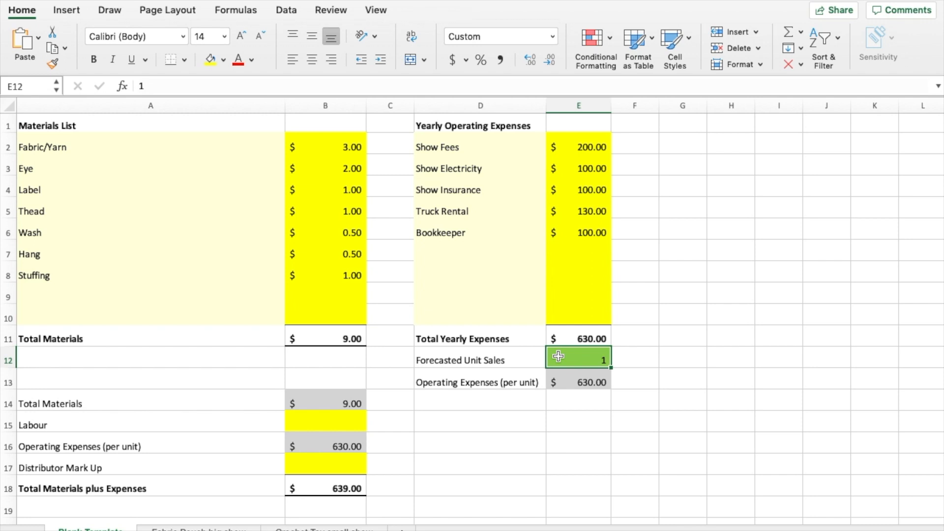
pyautogui.write('120')
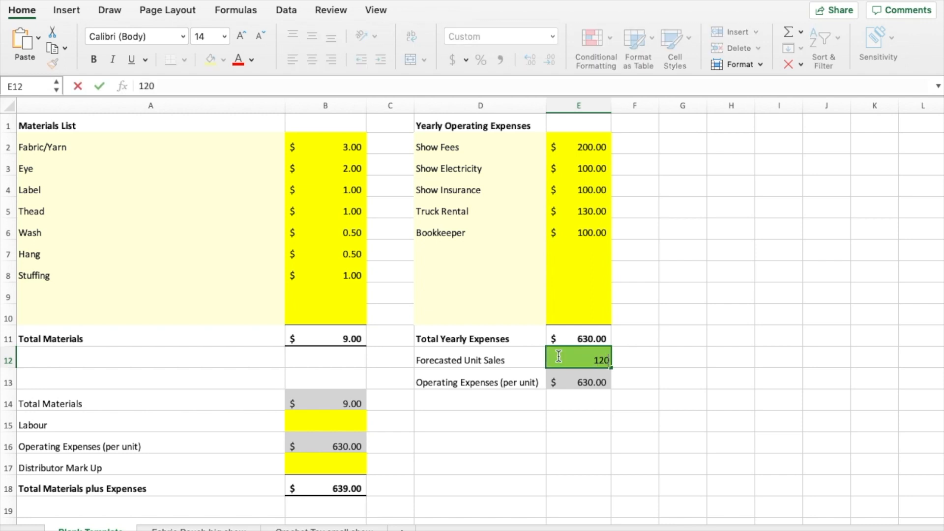
pyautogui.press('Enter')
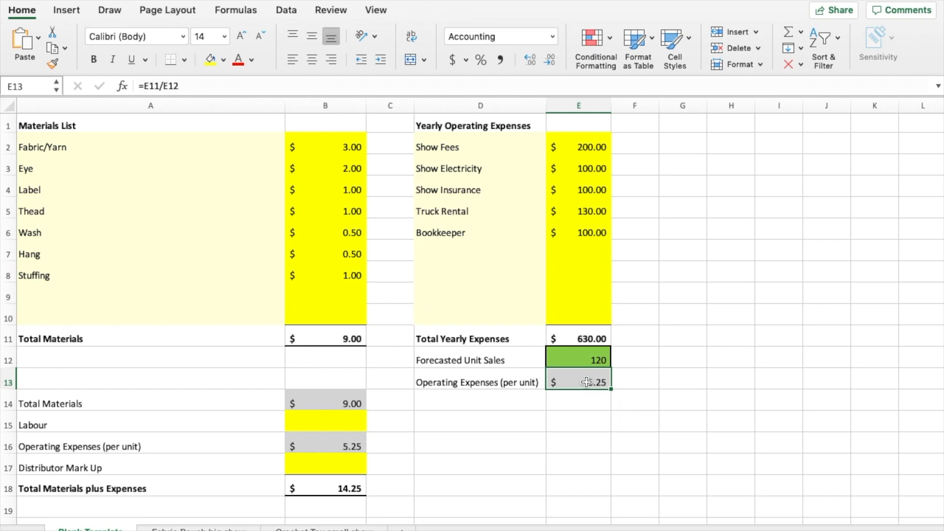
pyautogui.moveTo(659, 426)
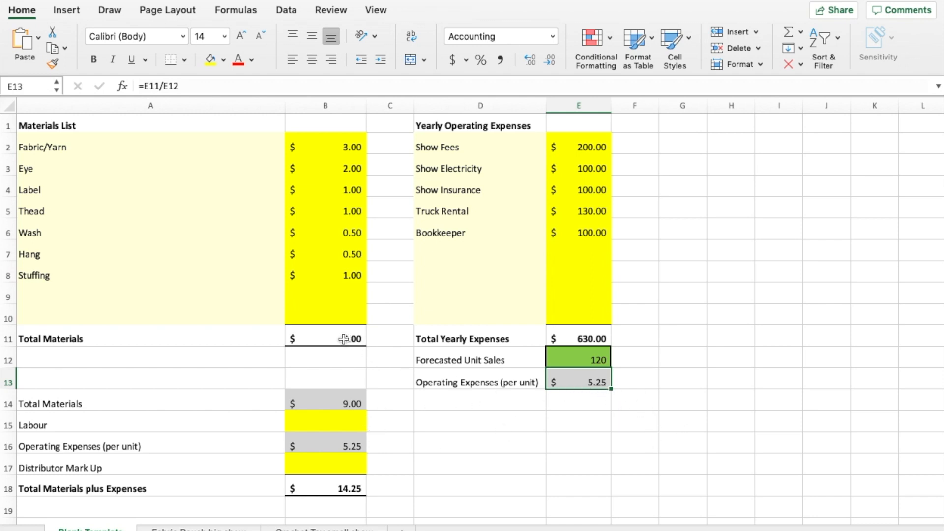
# Step: Review the materials and per-unit expense formulas, then enter labour of 15 for $29.25
pyautogui.click(325, 403)
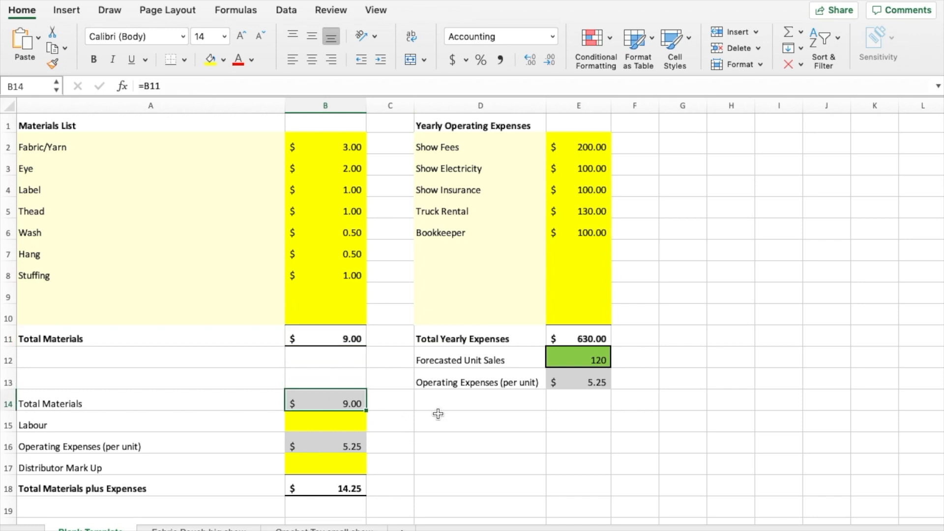
pyautogui.click(577, 382)
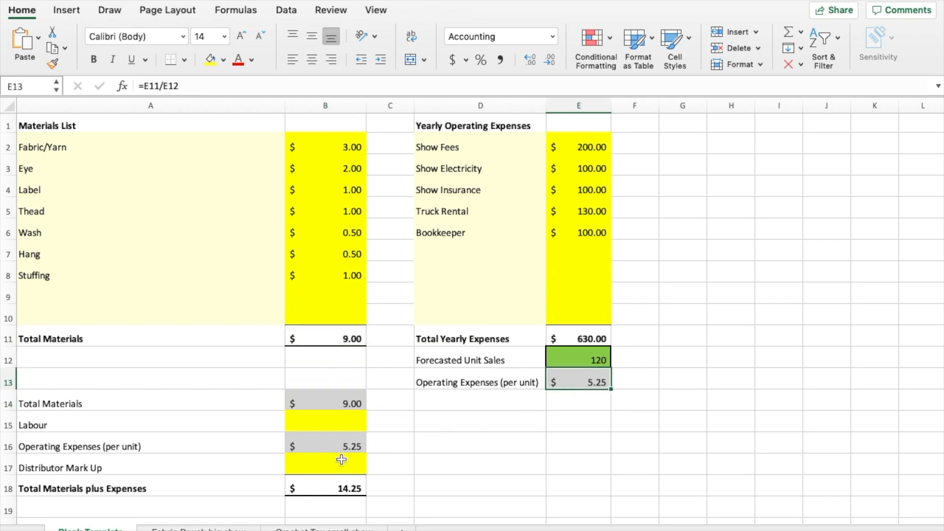
pyautogui.click(325, 447)
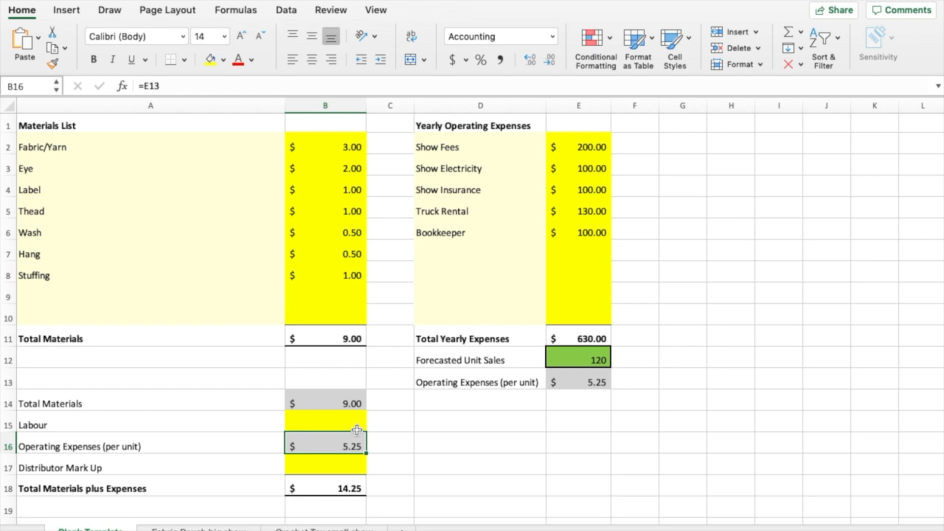
pyautogui.click(325, 425)
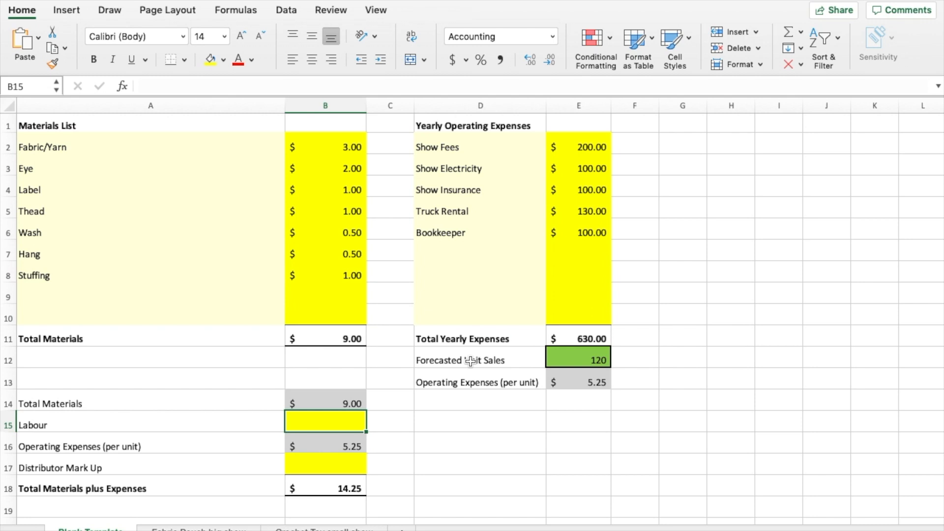
pyautogui.write('15')
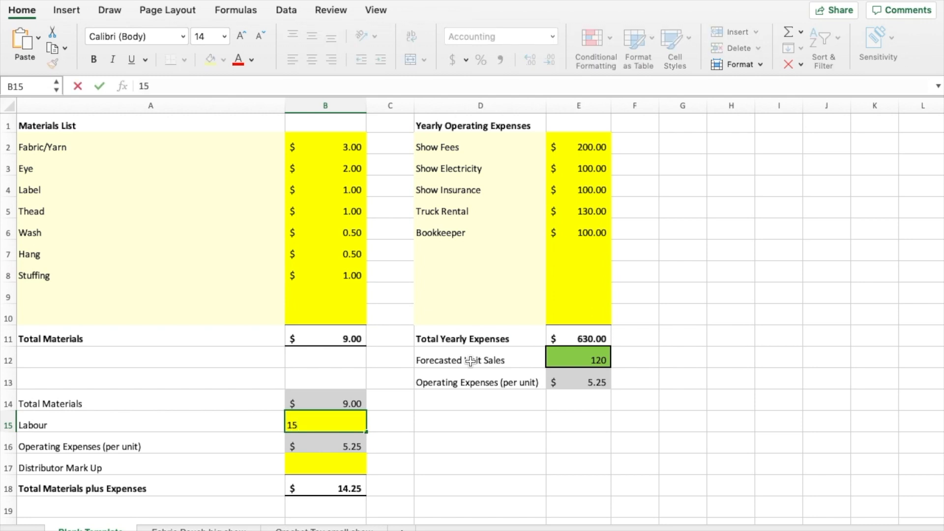
pyautogui.press('enter')
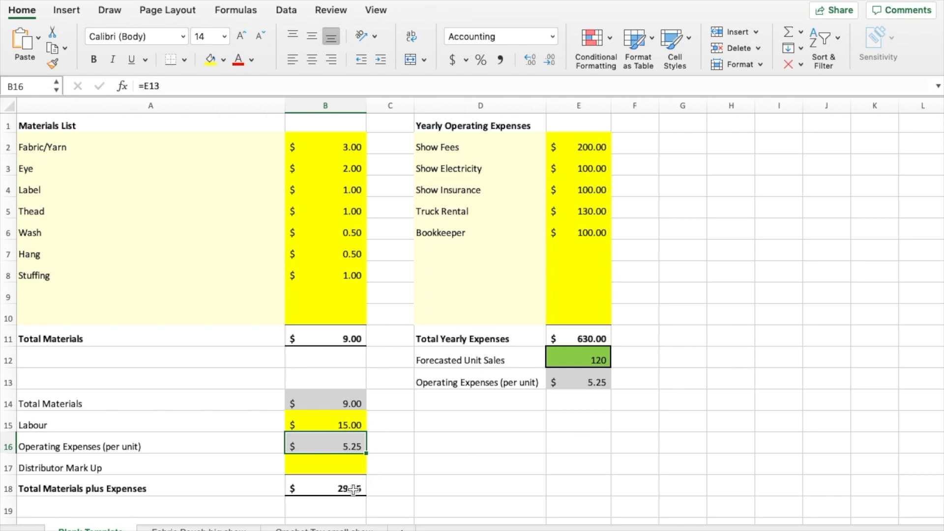
pyautogui.click(325, 488)
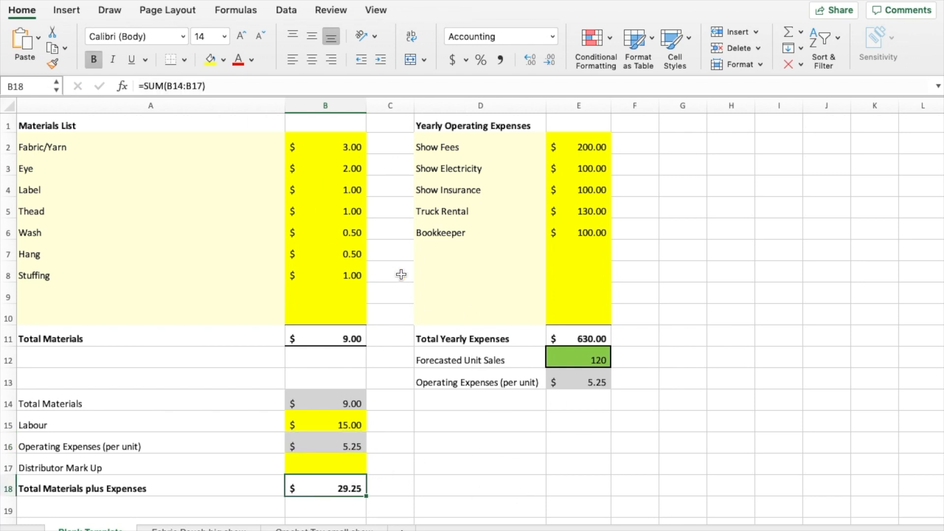
pyautogui.scroll(-3)
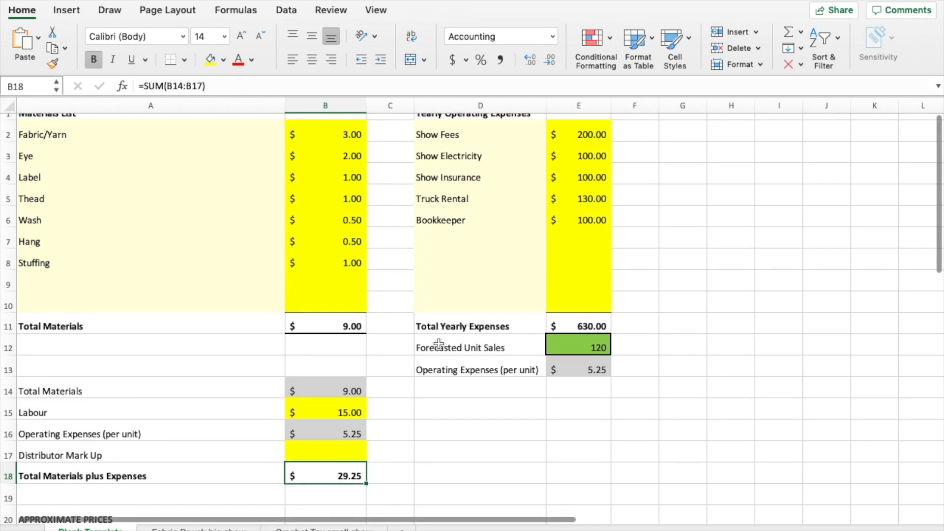
pyautogui.scroll(-3)
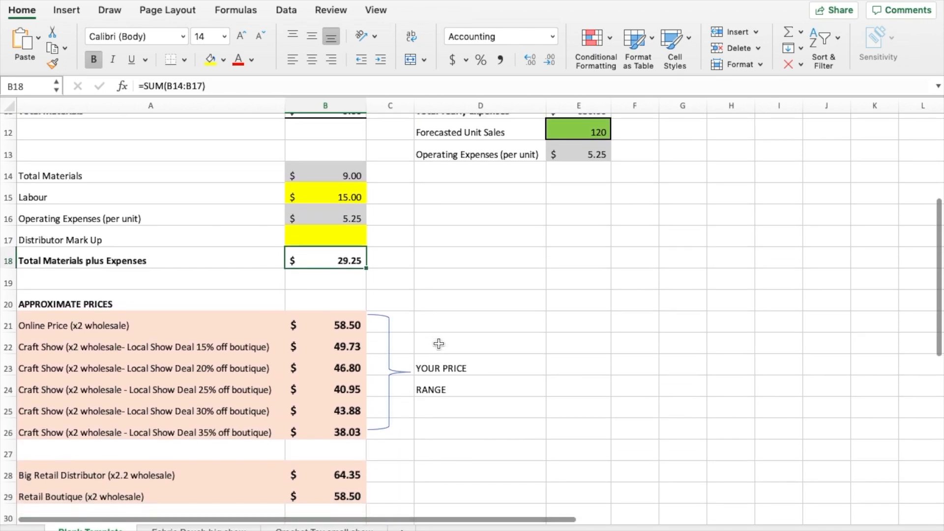
pyautogui.scroll(-3)
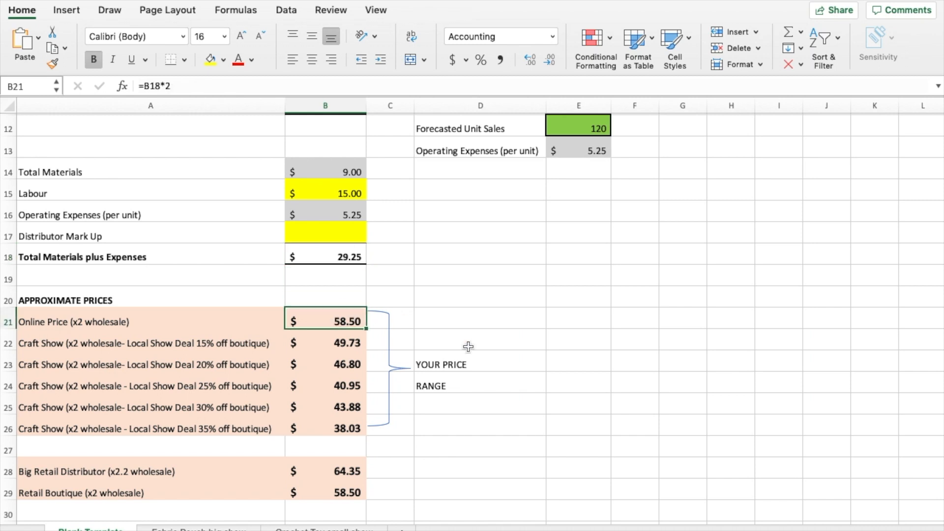
pyautogui.moveTo(384, 306)
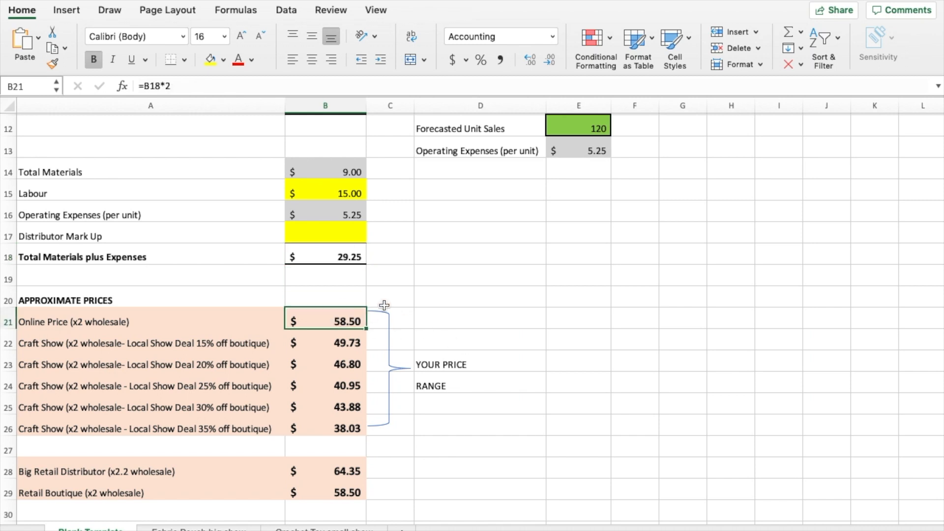
pyautogui.moveTo(371, 314)
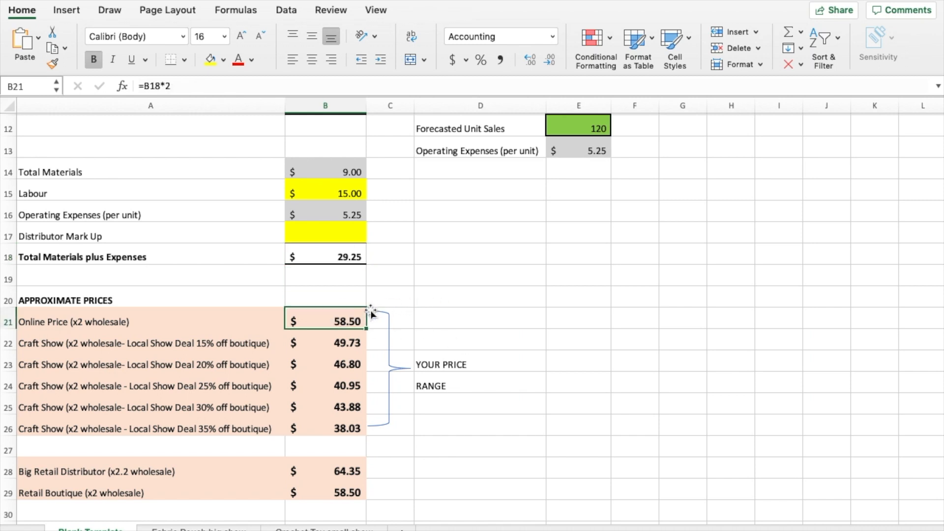
pyautogui.moveTo(383, 320)
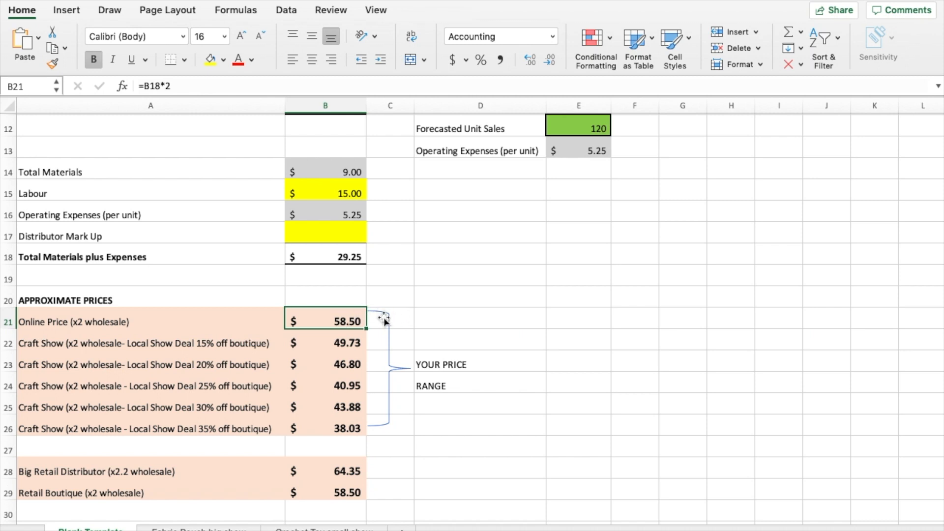
pyautogui.moveTo(384, 429)
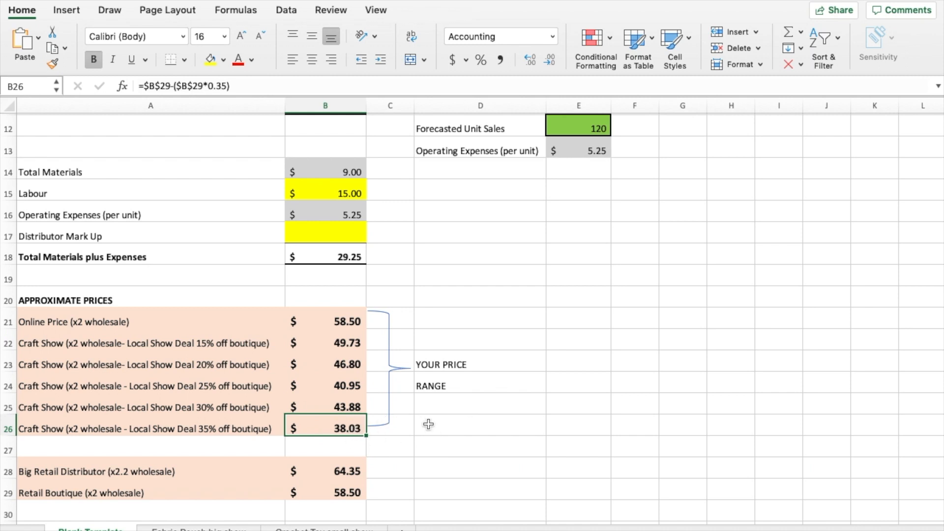
pyautogui.moveTo(239, 427)
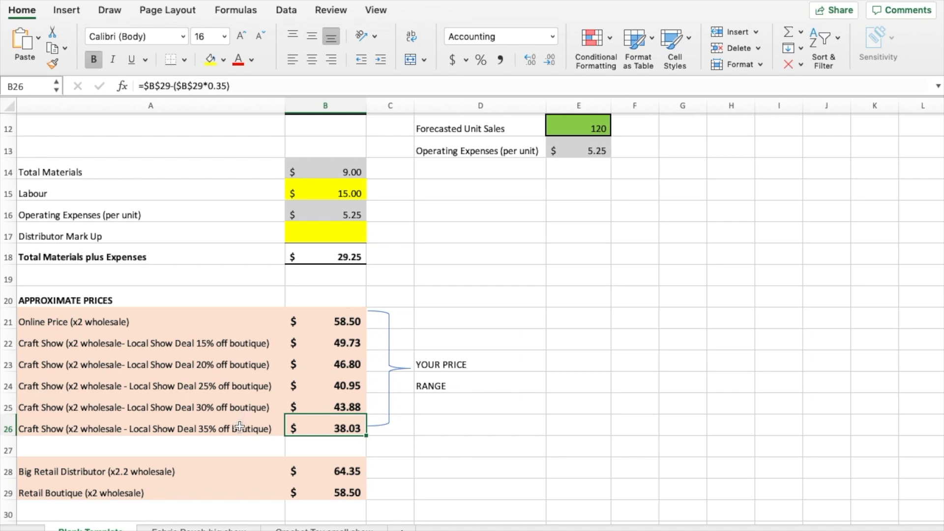
pyautogui.moveTo(384, 434)
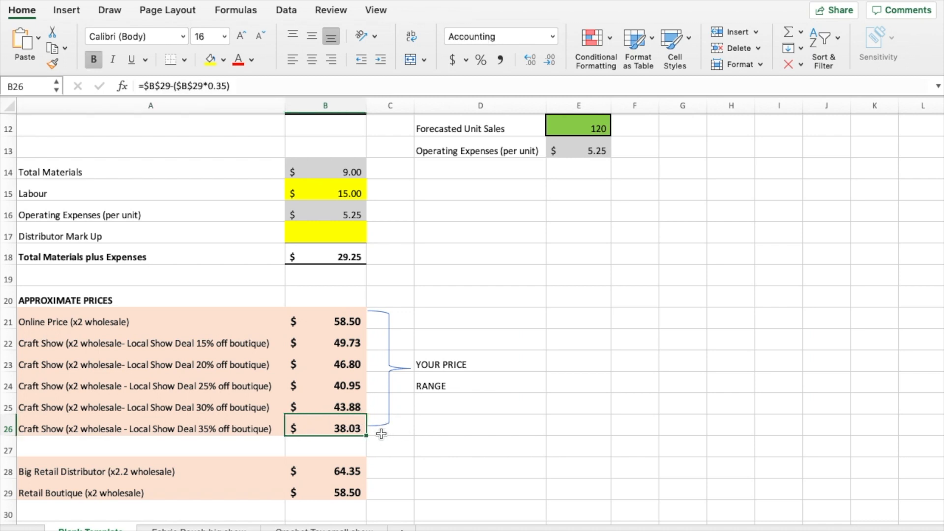
pyautogui.moveTo(375, 407)
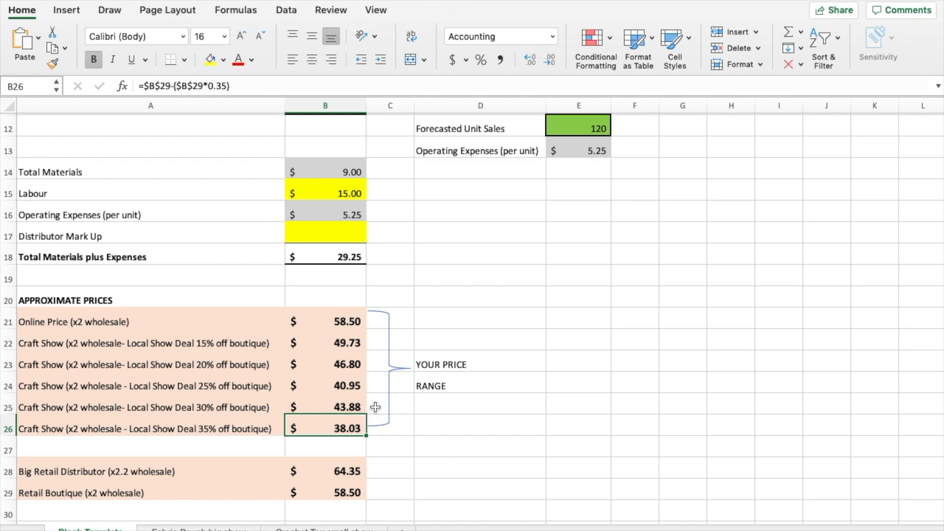
pyautogui.click(325, 322)
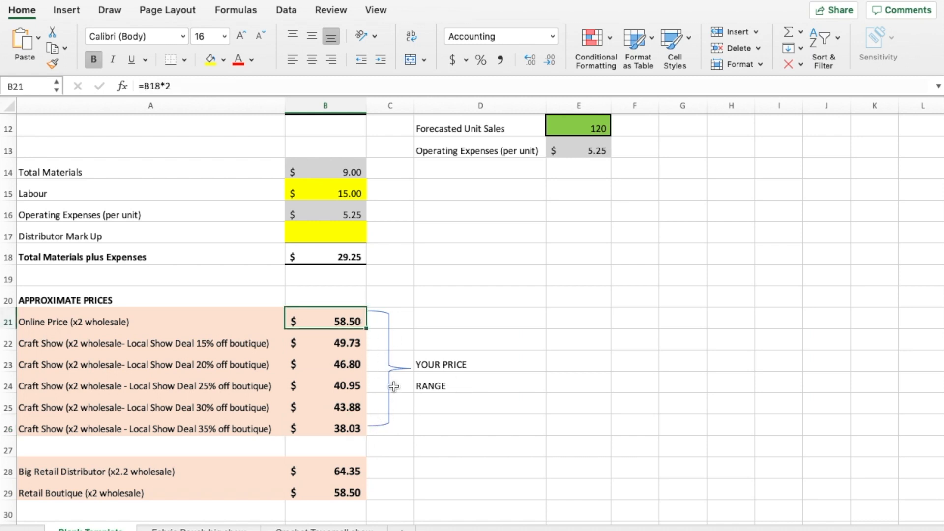
pyautogui.moveTo(434, 358)
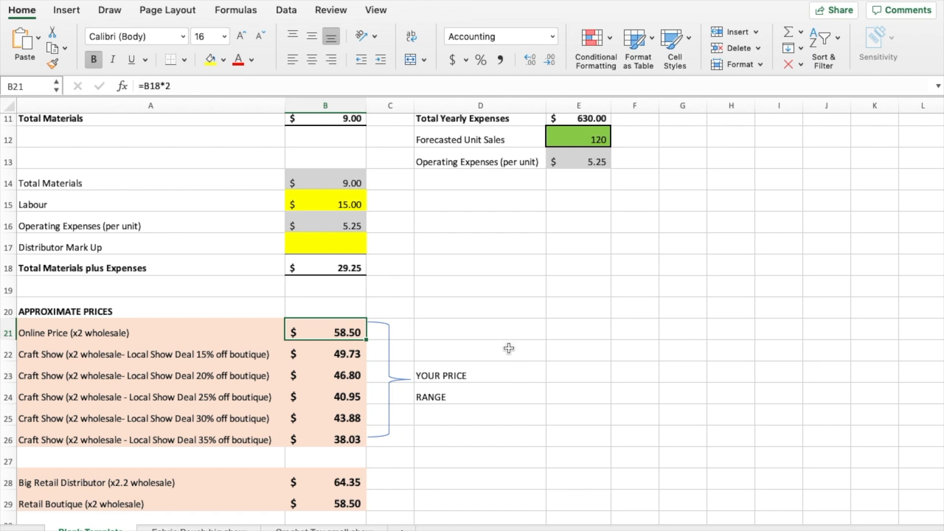
pyautogui.moveTo(378, 477)
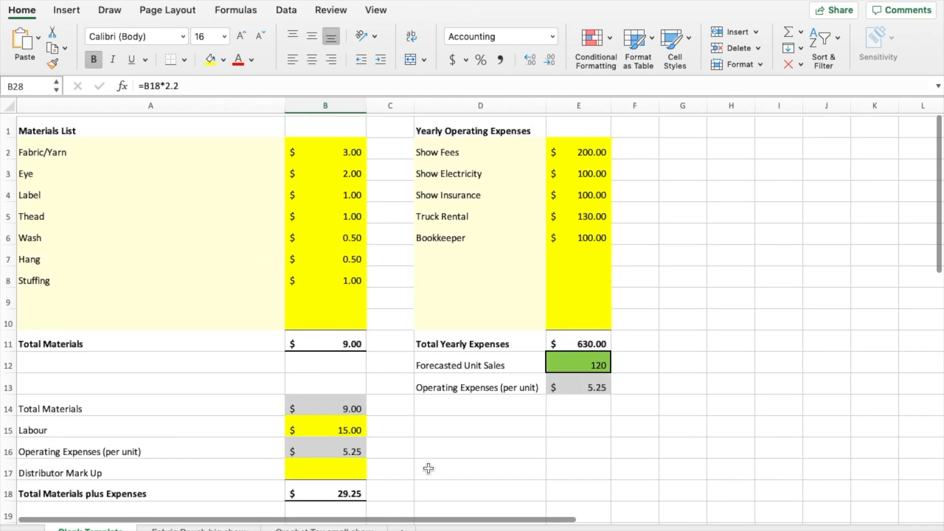
# Step: Scroll through the sheet to review the $26.12 total and select the labour cost cell
pyautogui.scroll(-3)
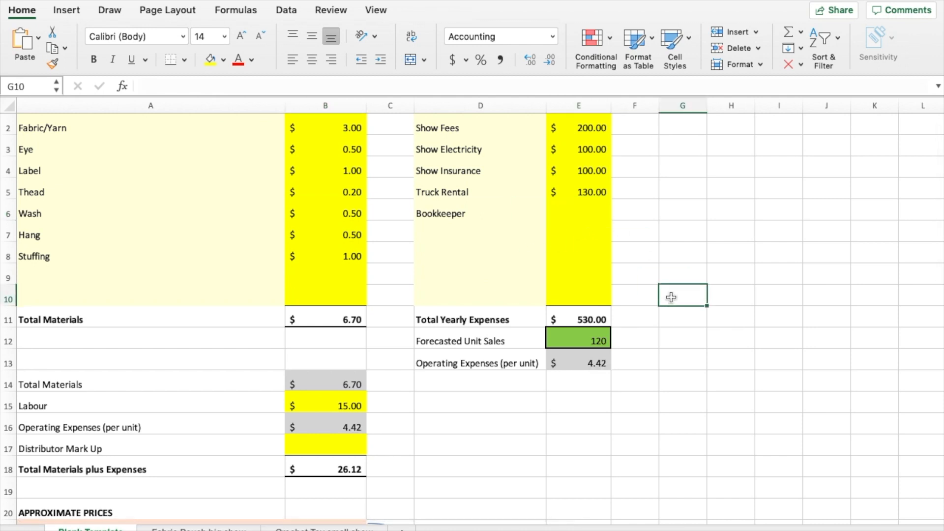
pyautogui.scroll(-3)
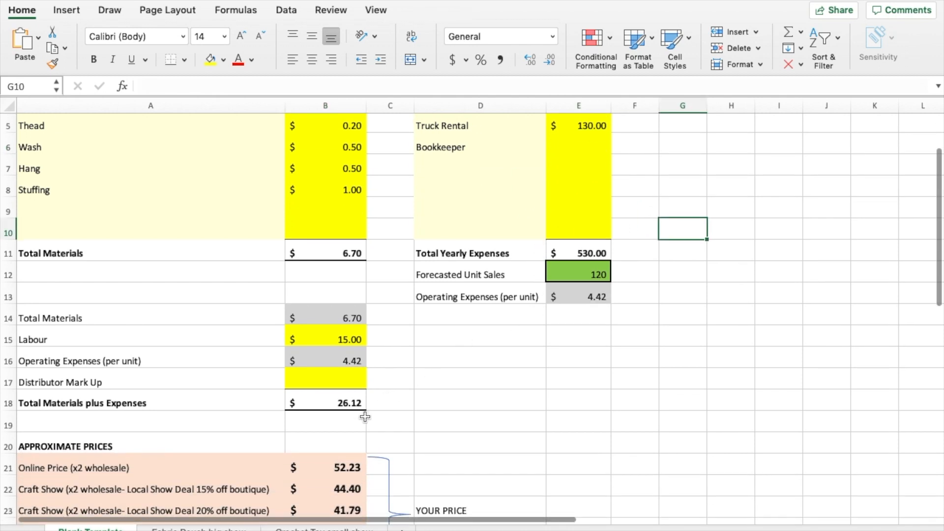
pyautogui.scroll(-3)
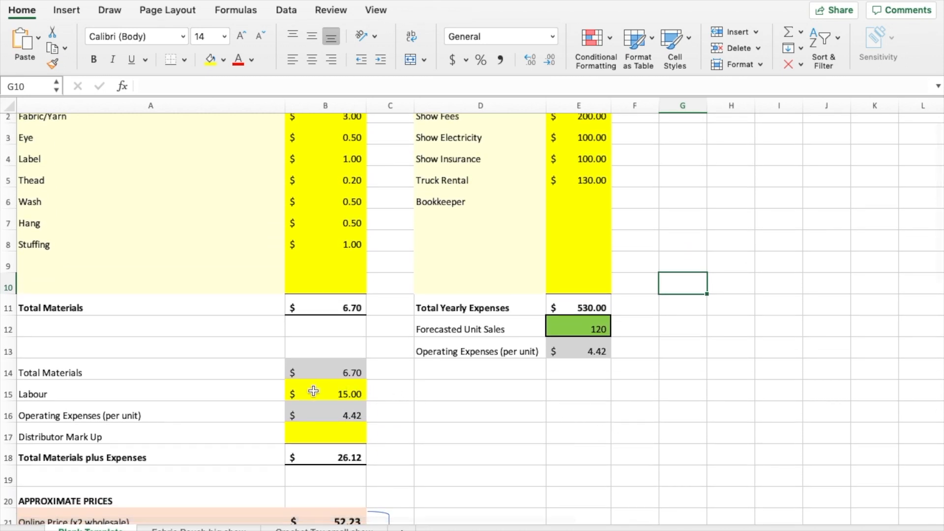
pyautogui.click(325, 394)
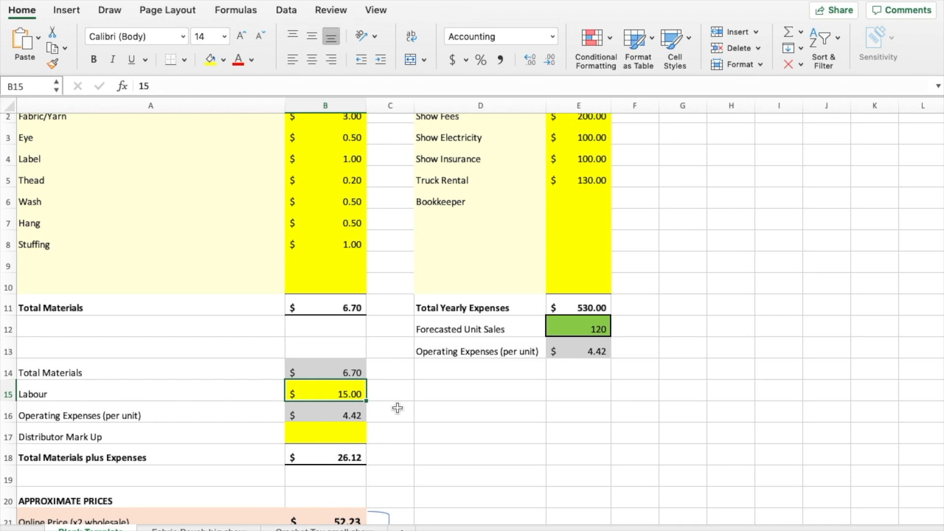